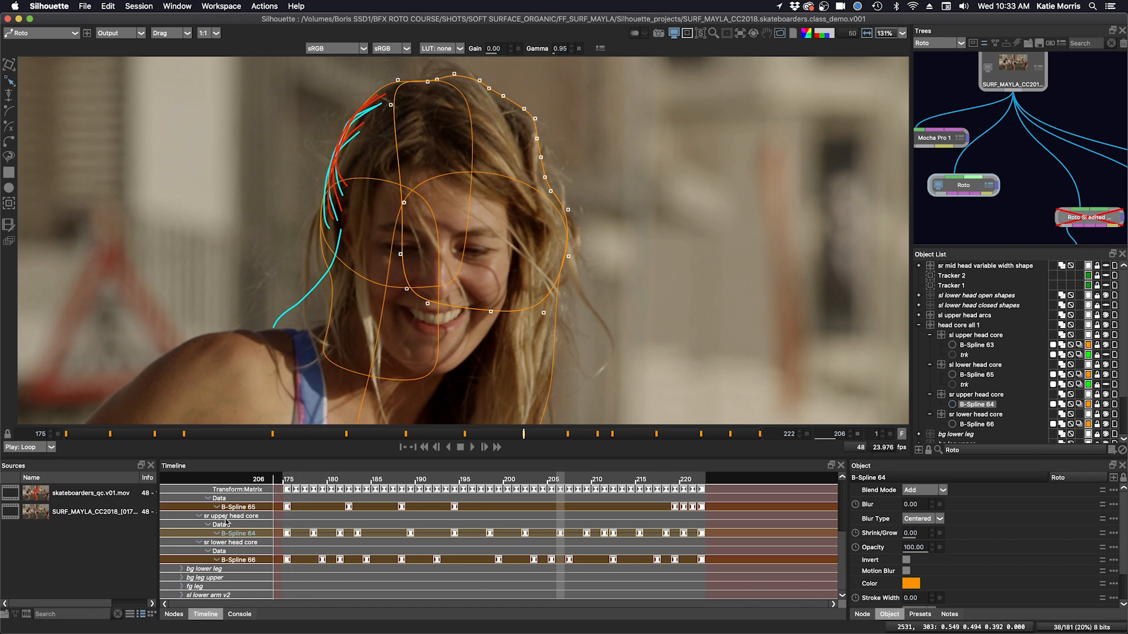
{"action": "mouse_move", "coordinate": [235, 552]}
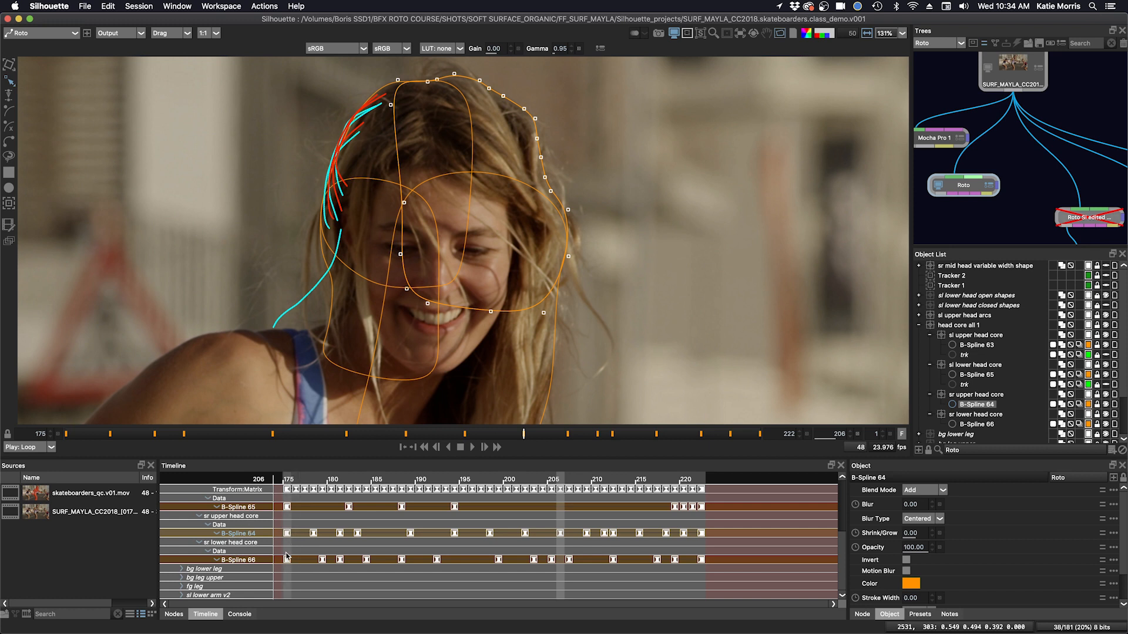
{"action": "mouse_move", "coordinate": [807, 531]}
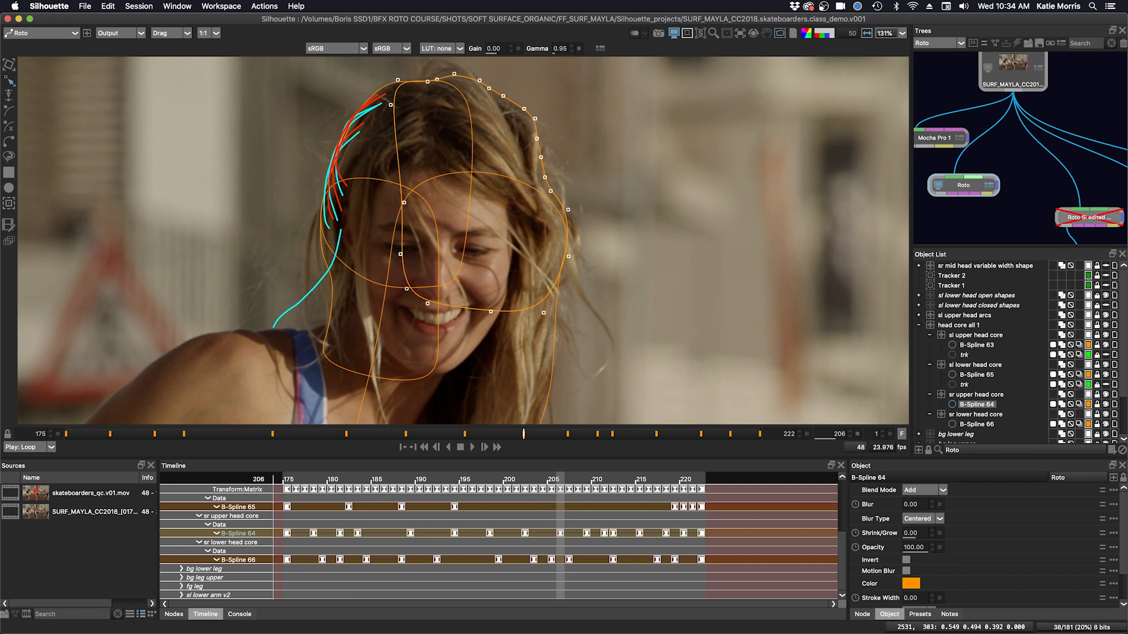
{"action": "mouse_move", "coordinate": [642, 231]}
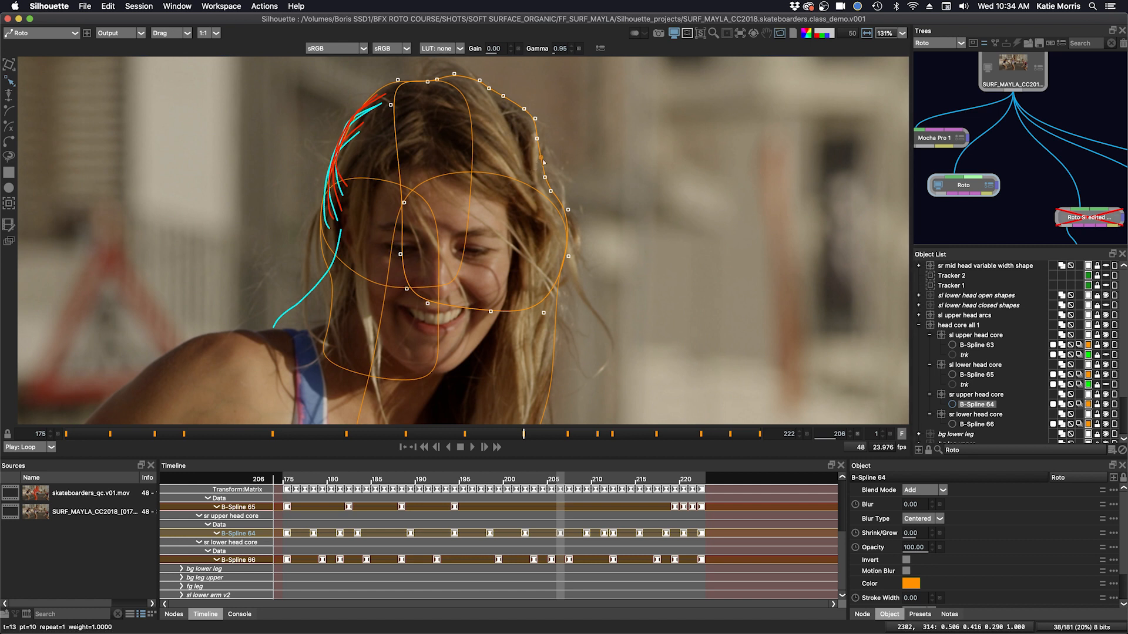
- Create trackers from the selected hair-edge points and select Tracker 3 and Tracker 4 together
{"action": "left_click", "coordinate": [522, 433]}
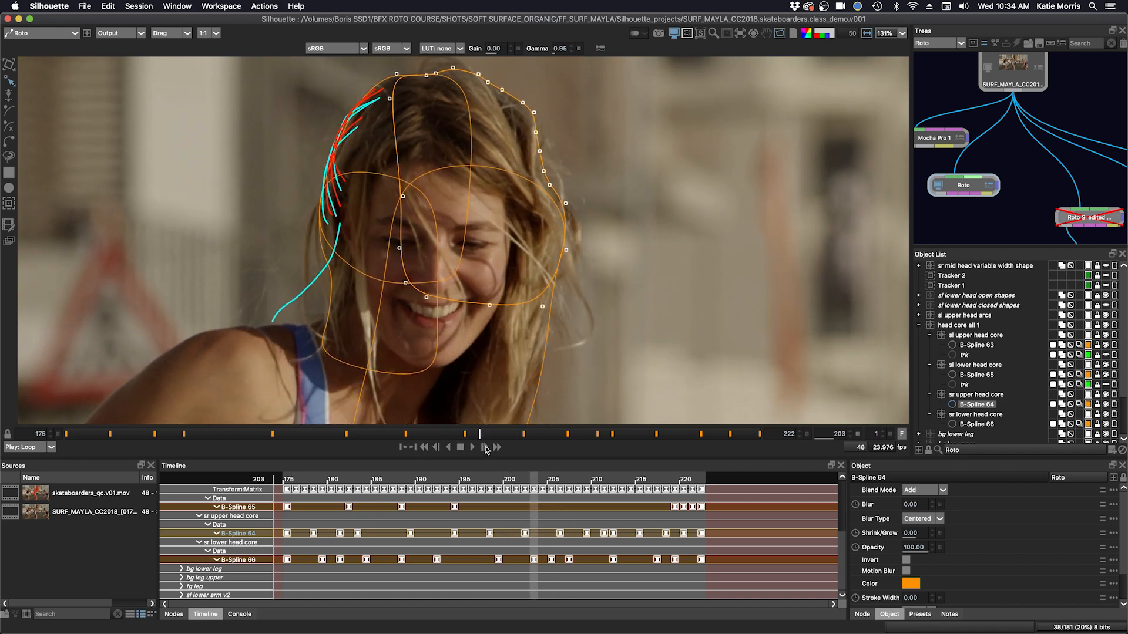
{"action": "left_click", "coordinate": [484, 446]}
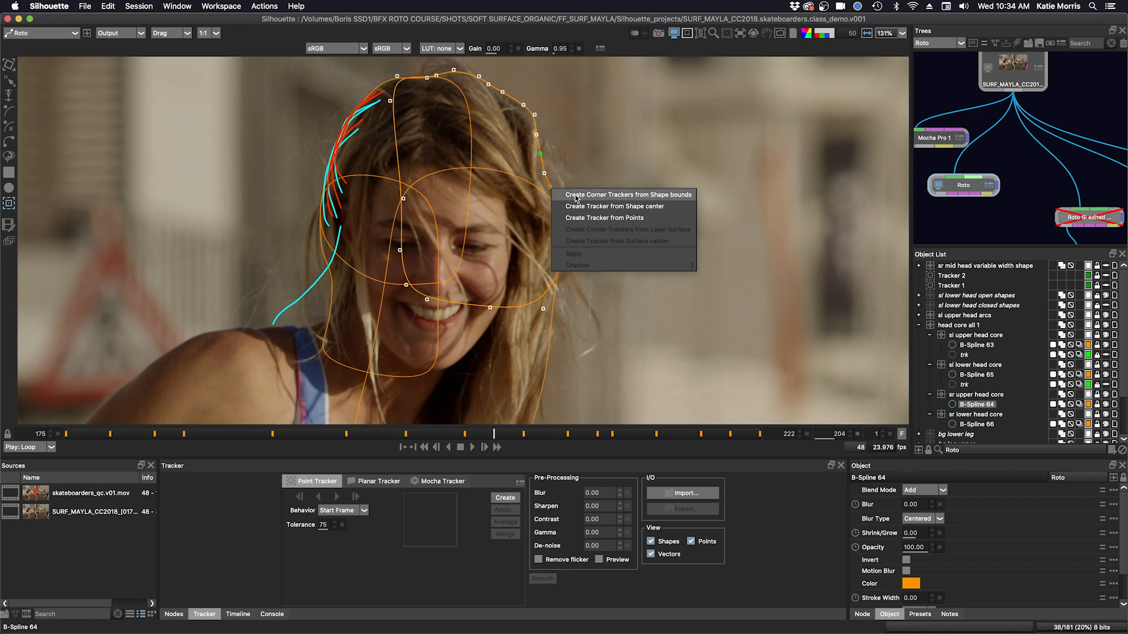
{"action": "mouse_move", "coordinate": [581, 206]}
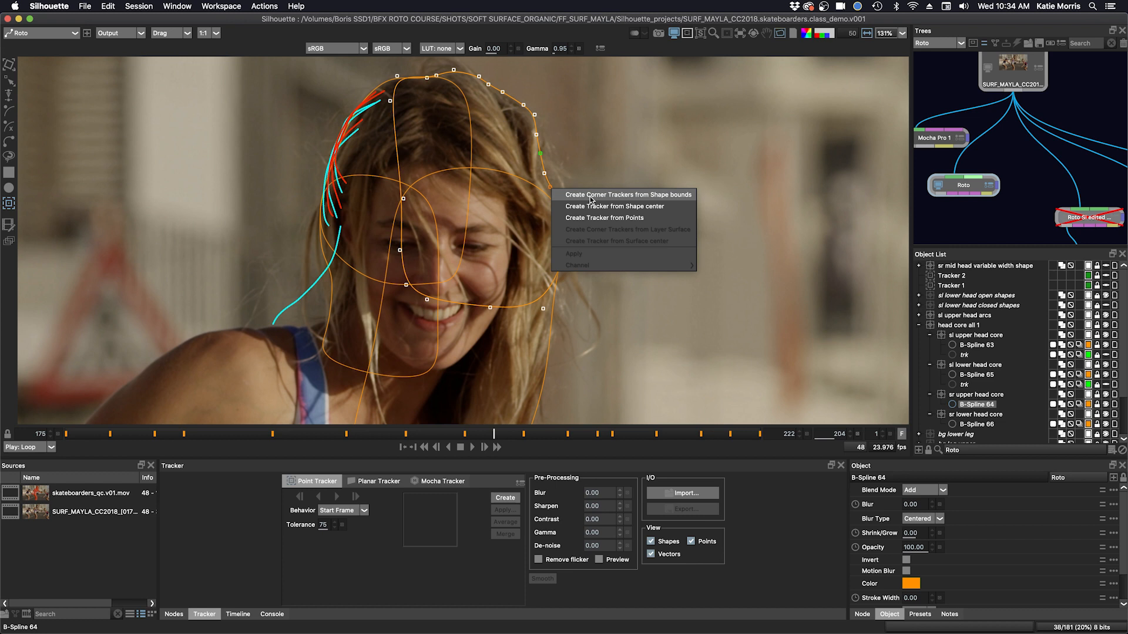
{"action": "mouse_move", "coordinate": [604, 218]}
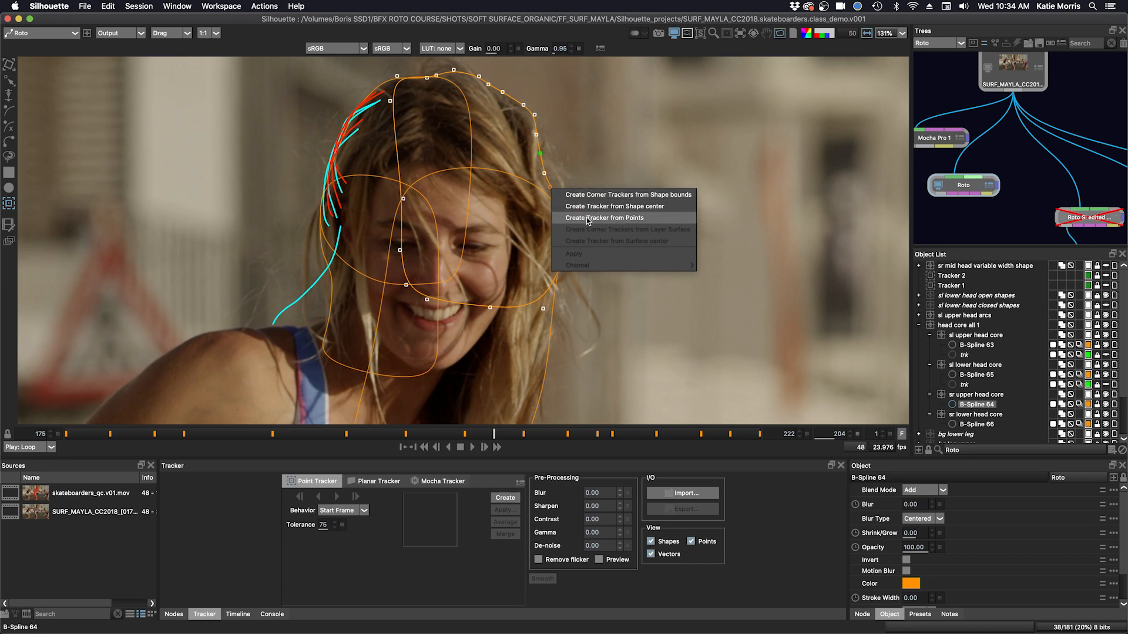
{"action": "left_click", "coordinate": [604, 218]}
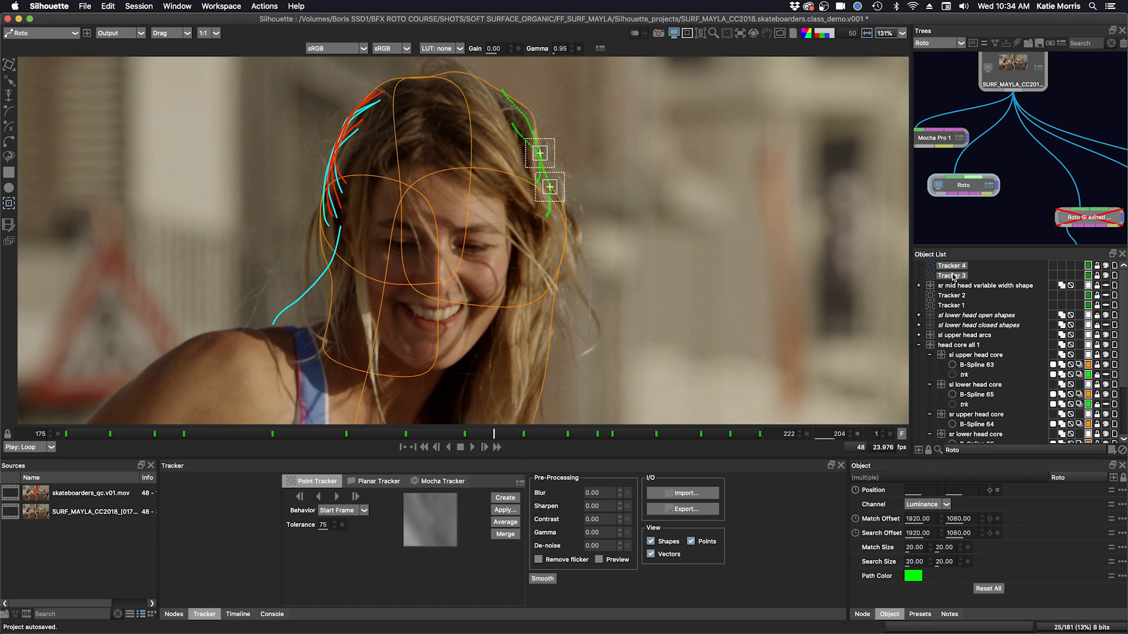
{"action": "left_click", "coordinate": [504, 508]}
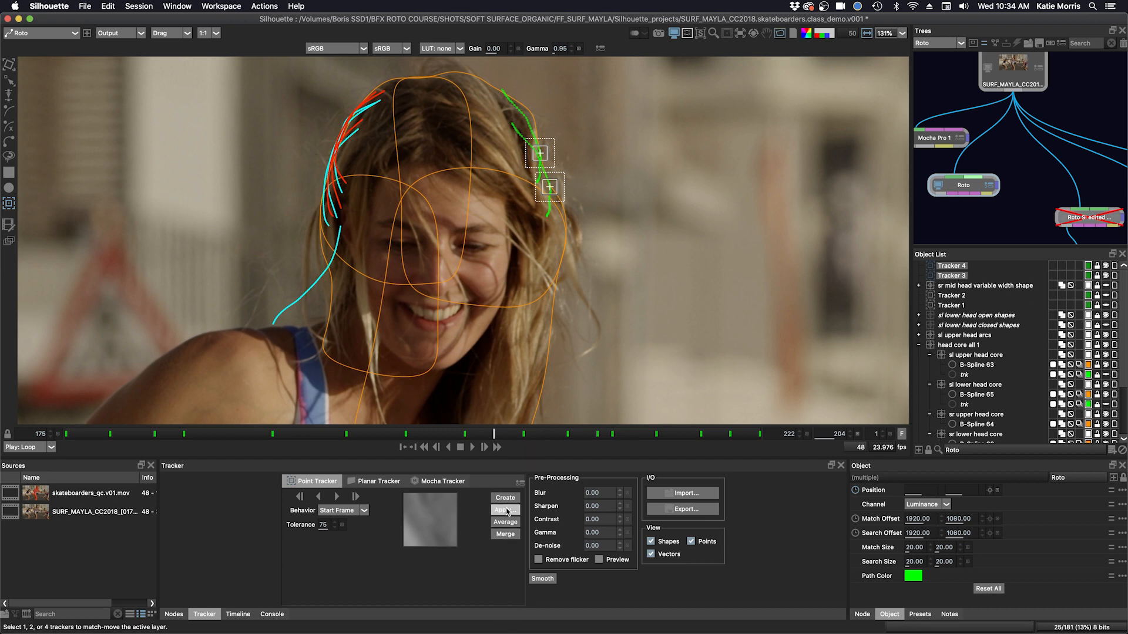
- Apply a match-move layer from the two trackers with Rotation enabled and confirm
{"action": "left_click", "coordinate": [505, 510]}
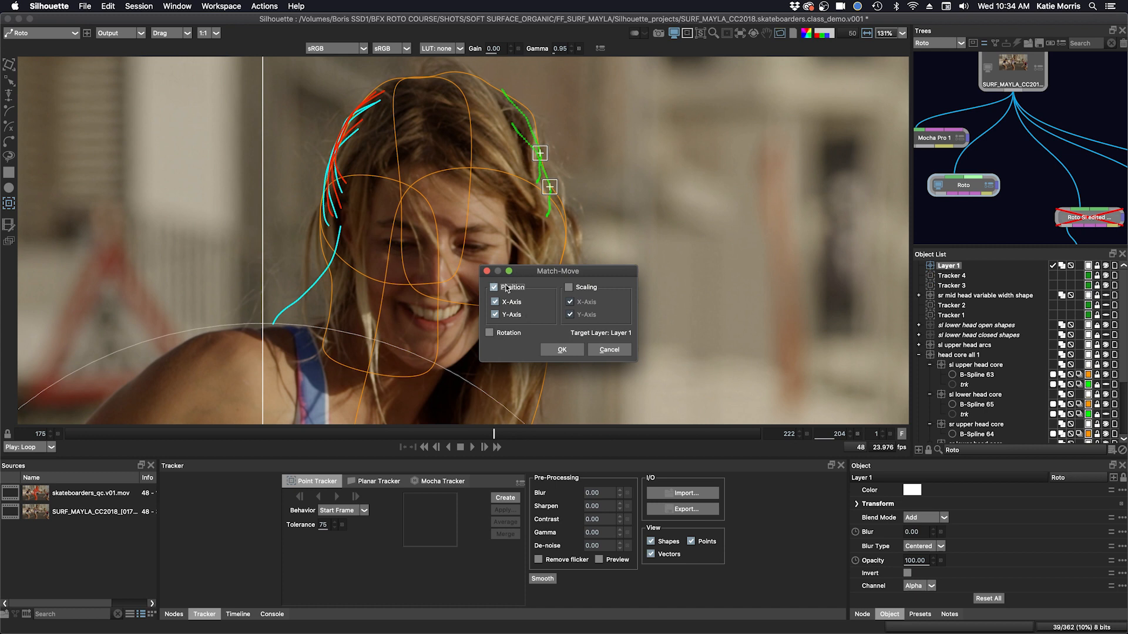
{"action": "left_click", "coordinate": [490, 333]}
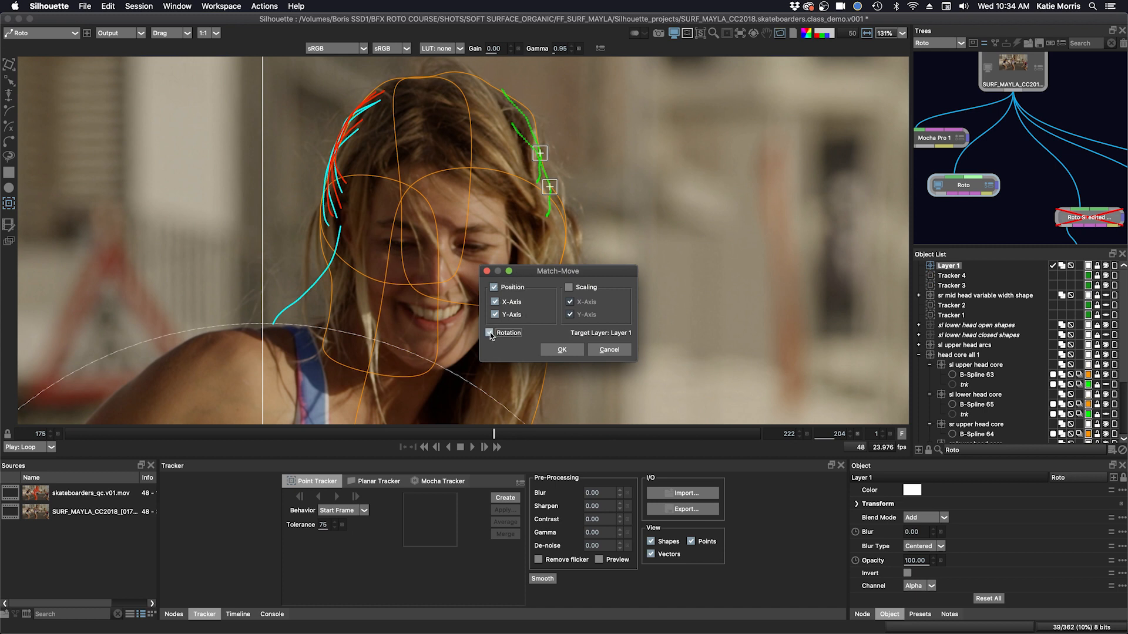
{"action": "left_click", "coordinate": [491, 332]}
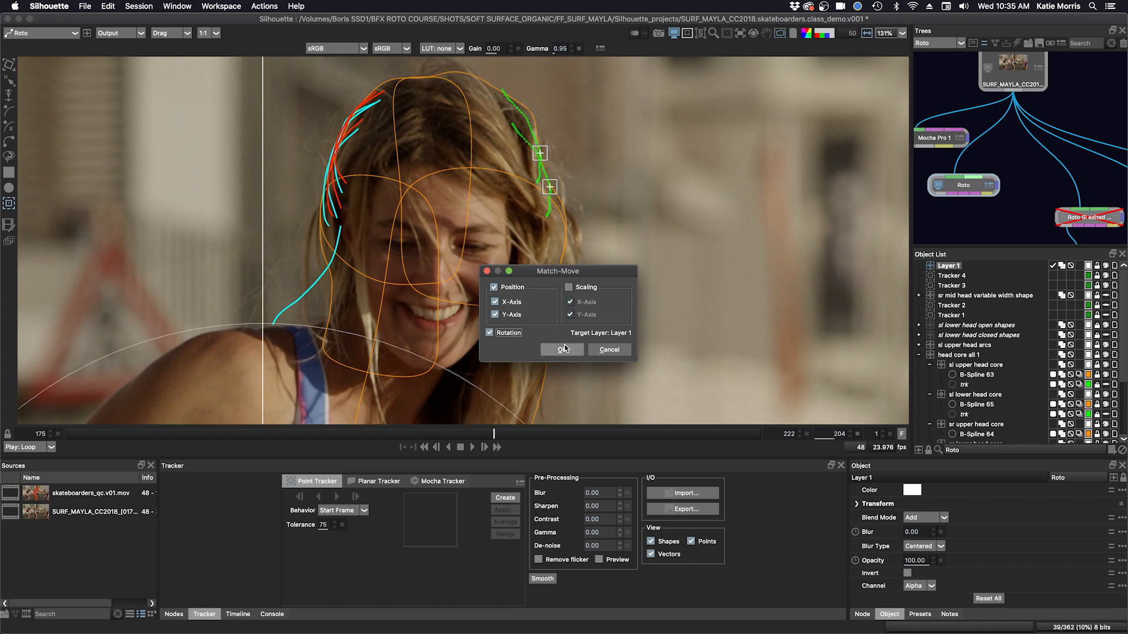
{"action": "left_click", "coordinate": [562, 350]}
{"action": "type", "text": "sr upper open shapes"}
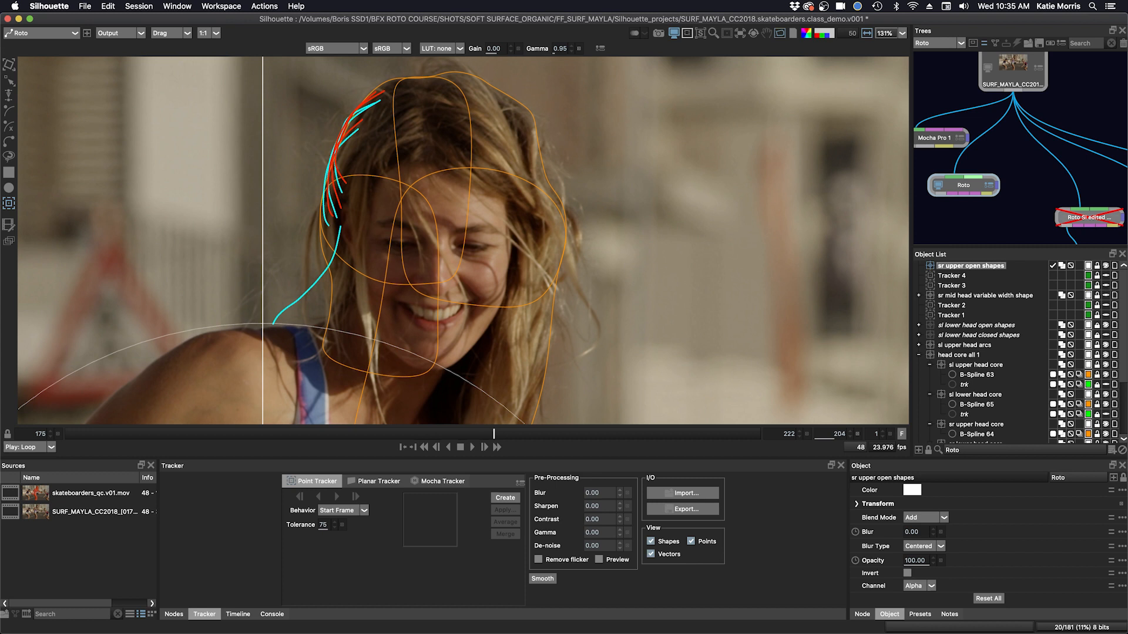
{"action": "mouse_move", "coordinate": [842, 568]}
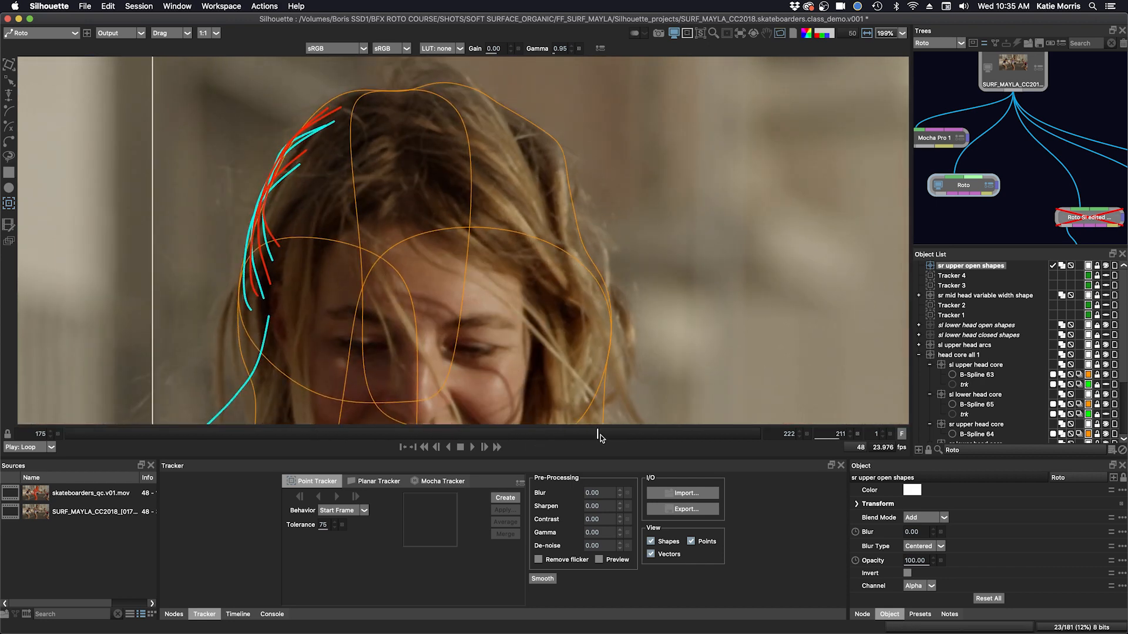
- Step to a later frame and back to check the shot before tracing the right hair edge
{"action": "left_click", "coordinate": [205, 614]}
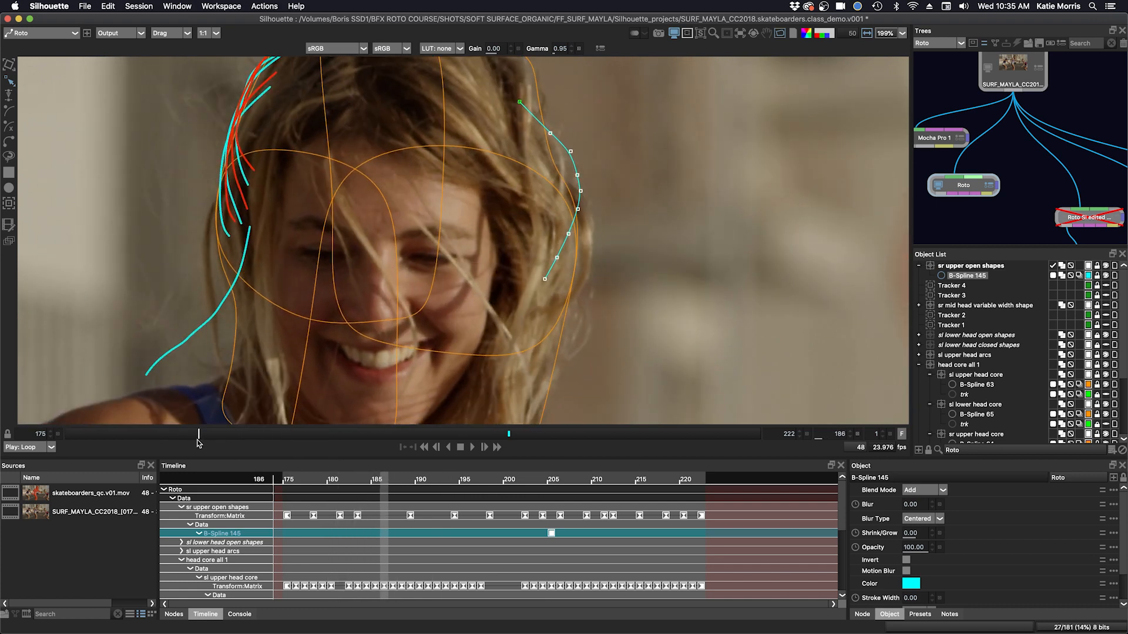
{"action": "left_click", "coordinate": [82, 434]}
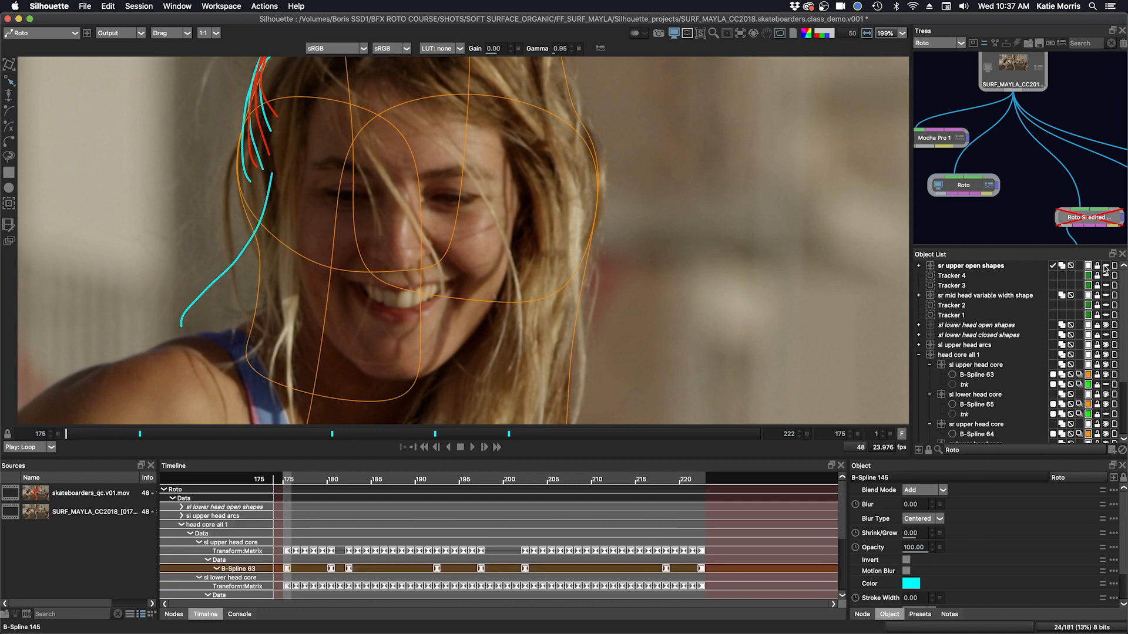
{"action": "left_click", "coordinate": [985, 295]}
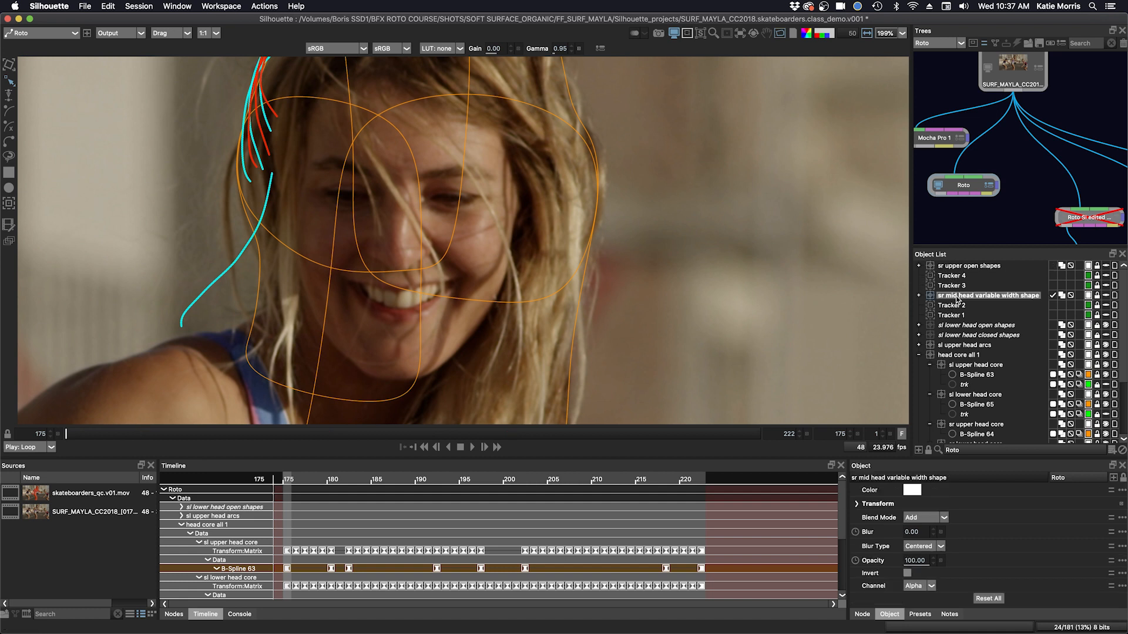
{"action": "left_click", "coordinate": [919, 295]}
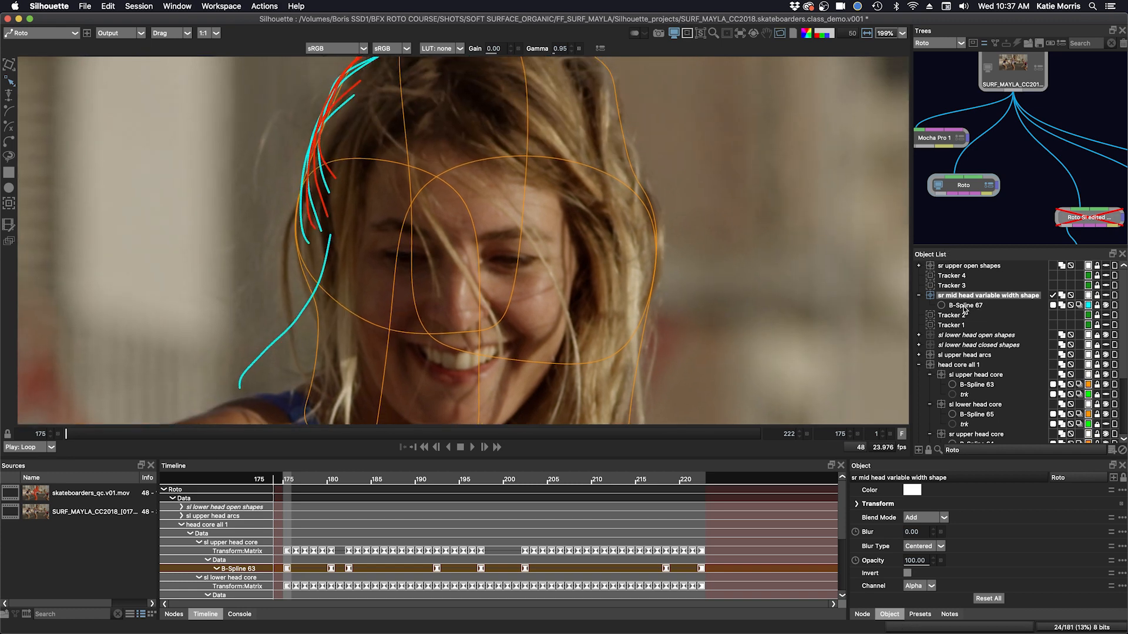
{"action": "left_click", "coordinate": [964, 306]}
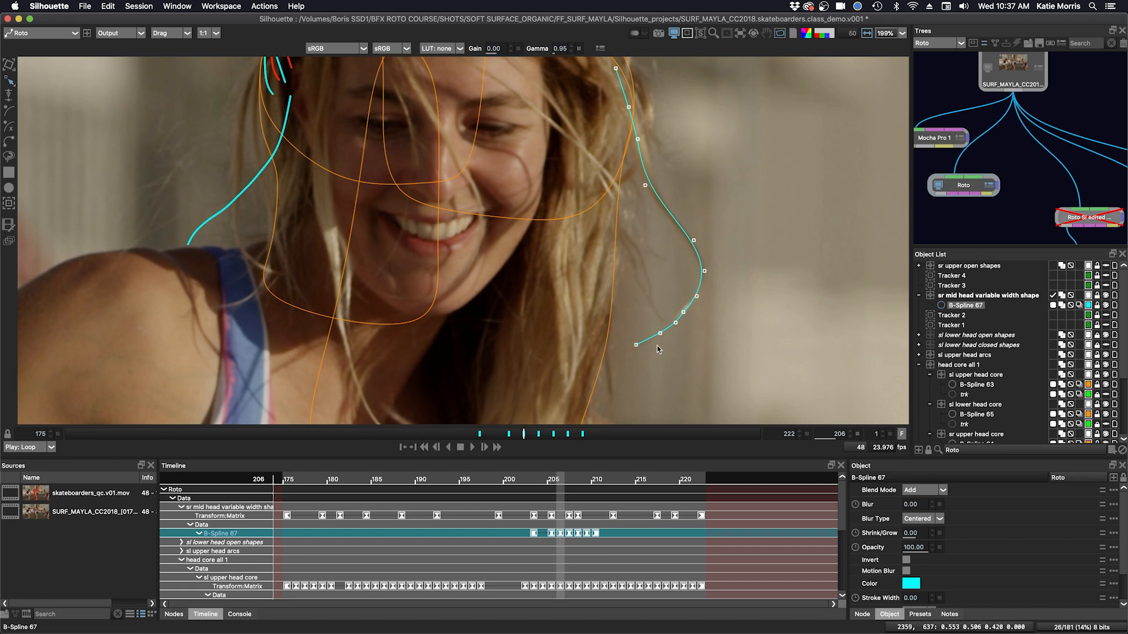
{"action": "mouse_move", "coordinate": [710, 318]}
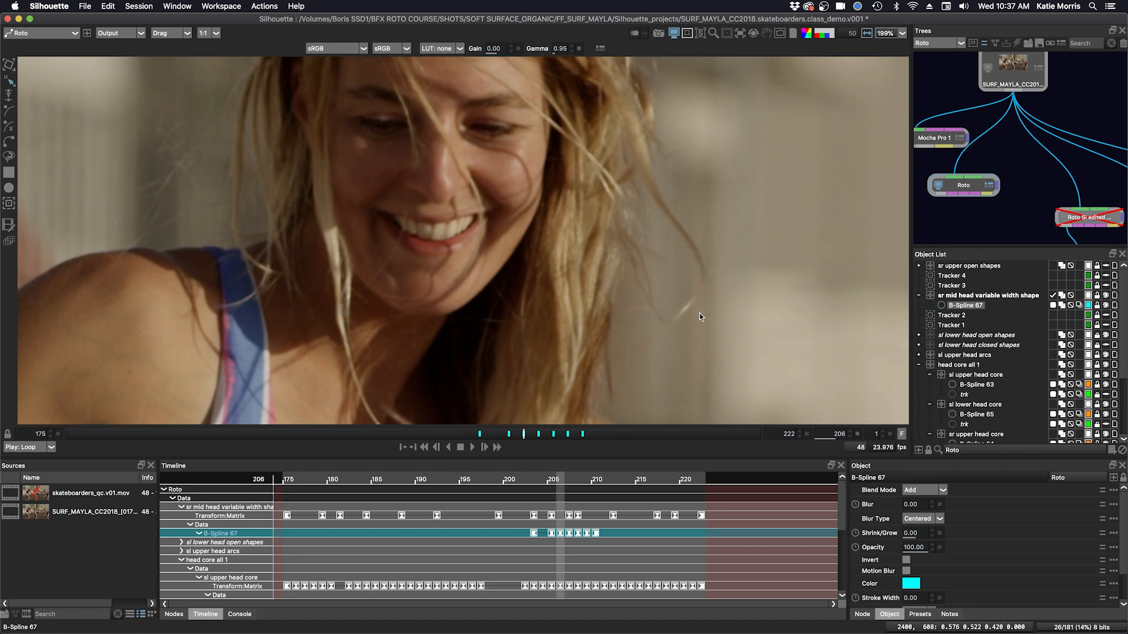
{"action": "left_click", "coordinate": [568, 434]}
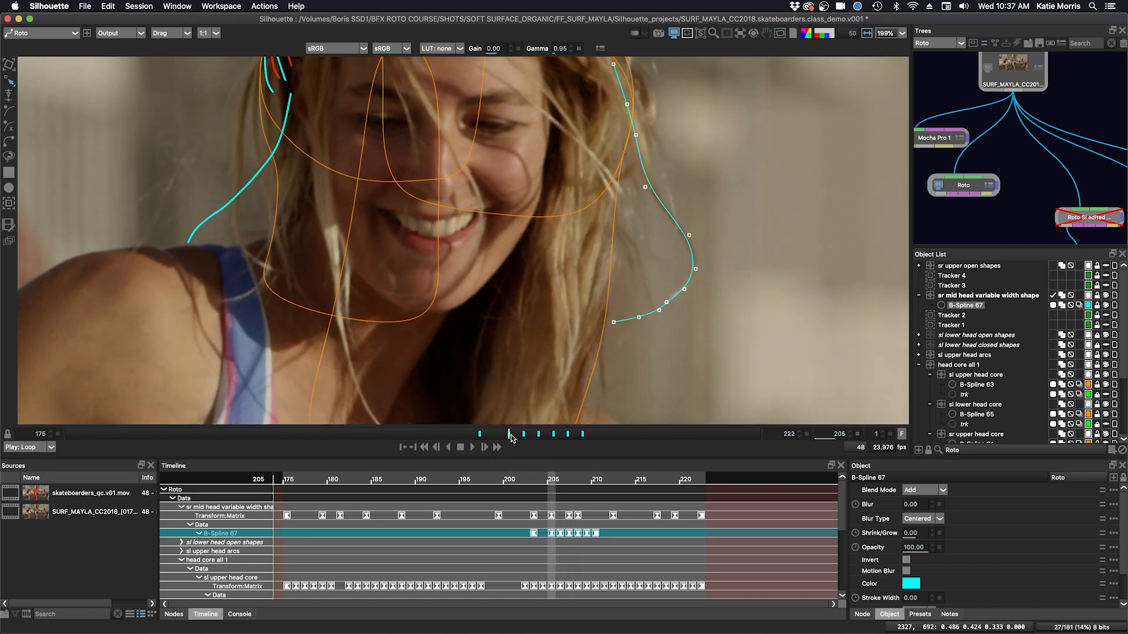
{"action": "left_click", "coordinate": [484, 447]}
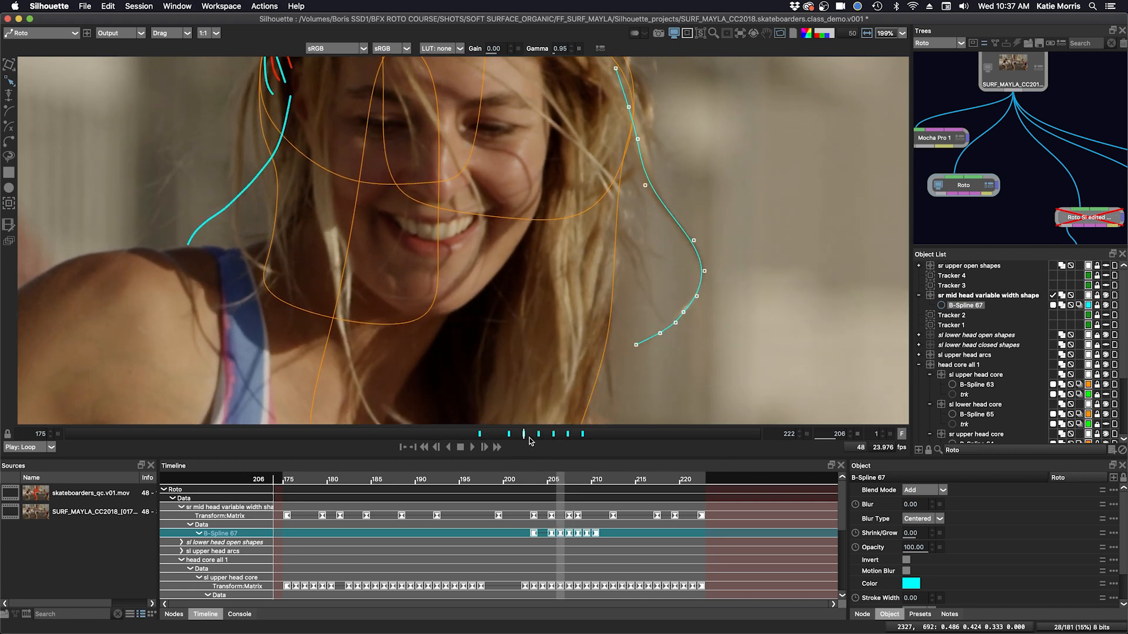
{"action": "mouse_move", "coordinate": [716, 309]}
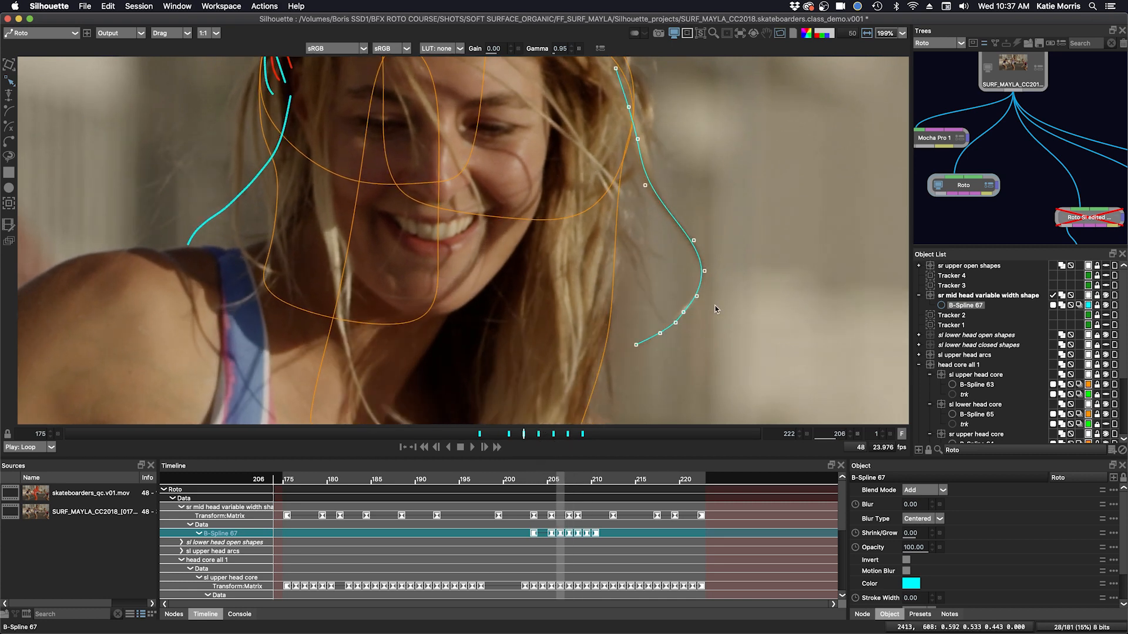
{"action": "mouse_move", "coordinate": [844, 464]}
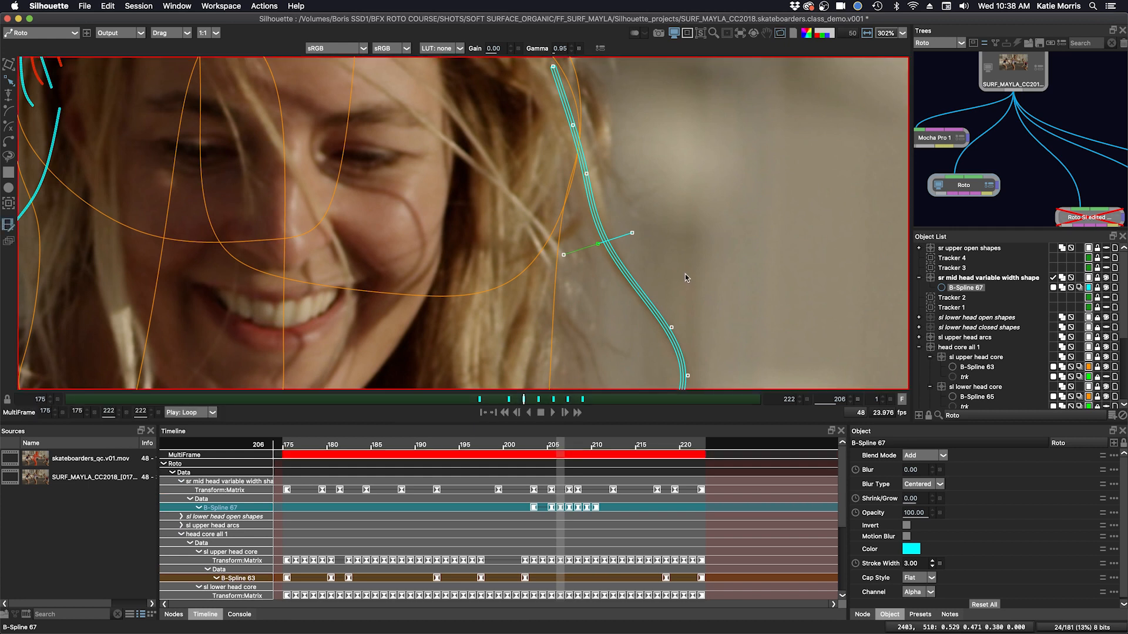
{"action": "mouse_move", "coordinate": [18, 230]}
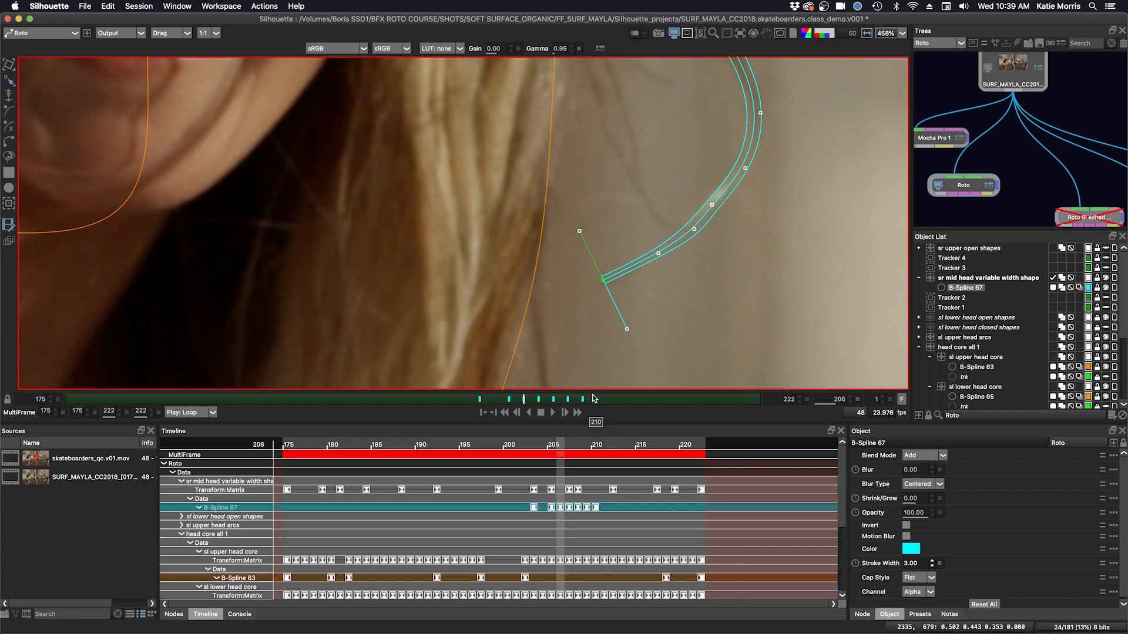
- Set B-Spline 67's Cap Style to Round, then return it to Flat
{"action": "left_click", "coordinate": [918, 578]}
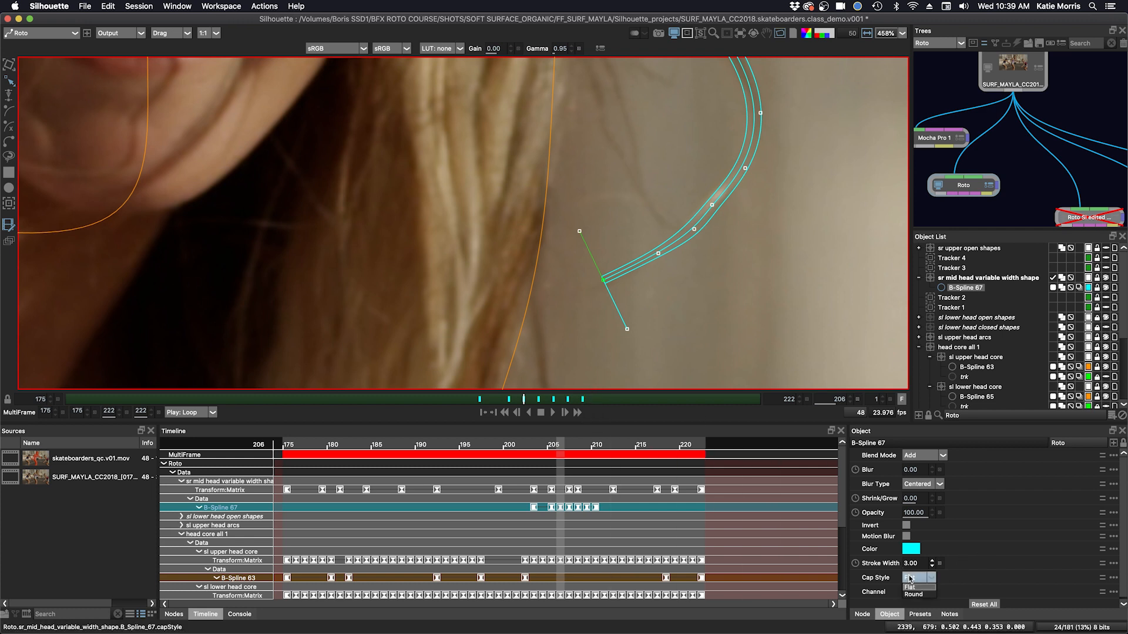
{"action": "left_click", "coordinate": [914, 578]}
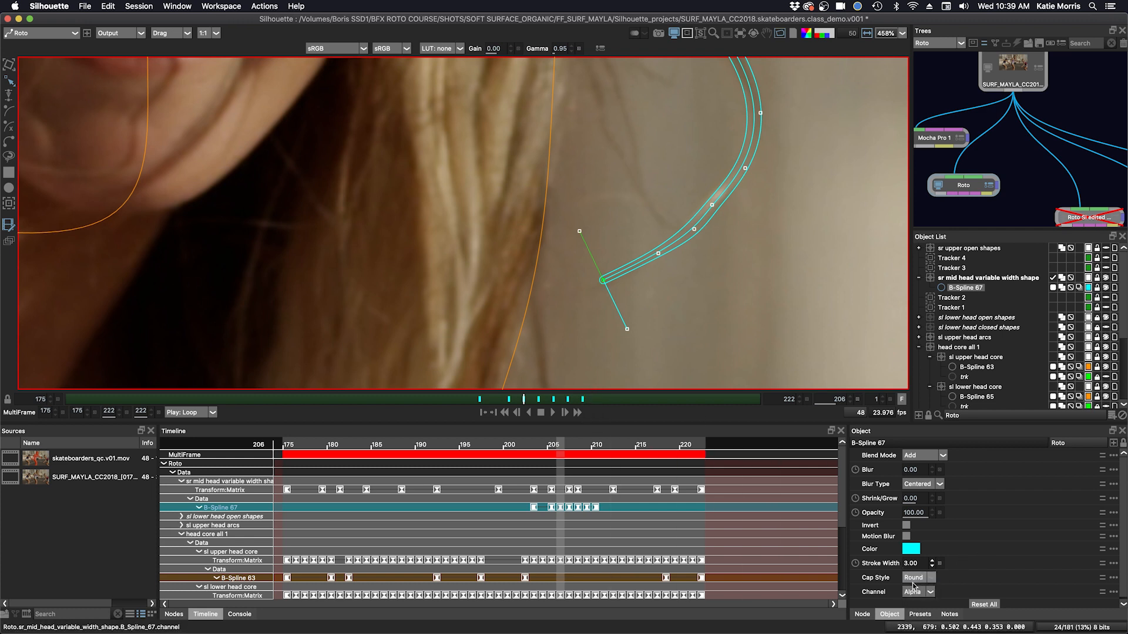
{"action": "left_click", "coordinate": [914, 578]}
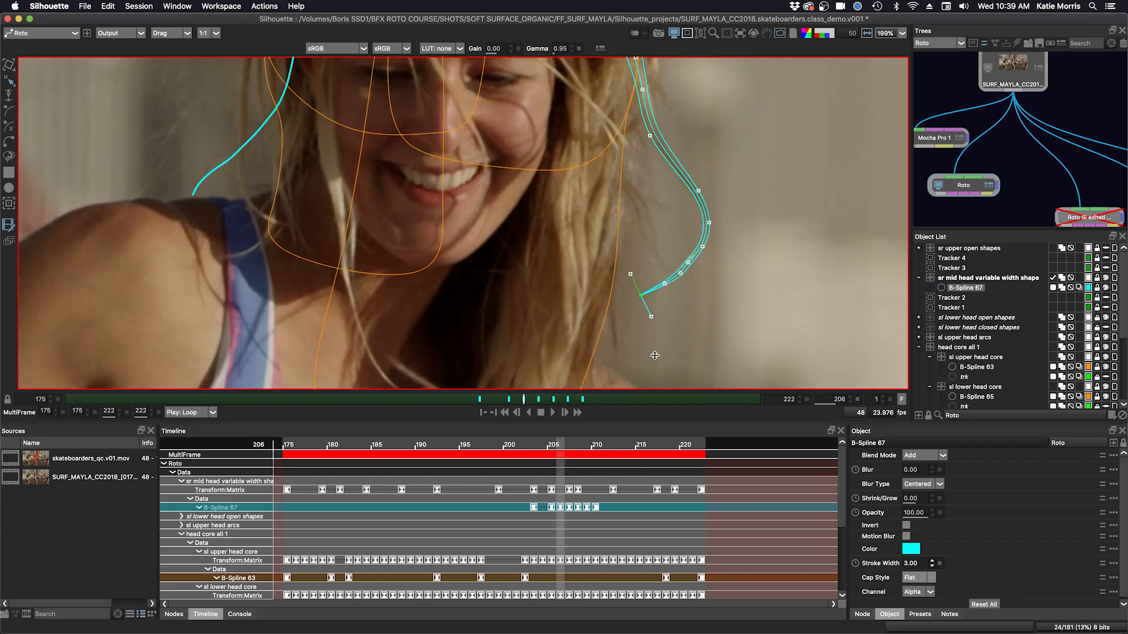
{"action": "mouse_move", "coordinate": [632, 298]}
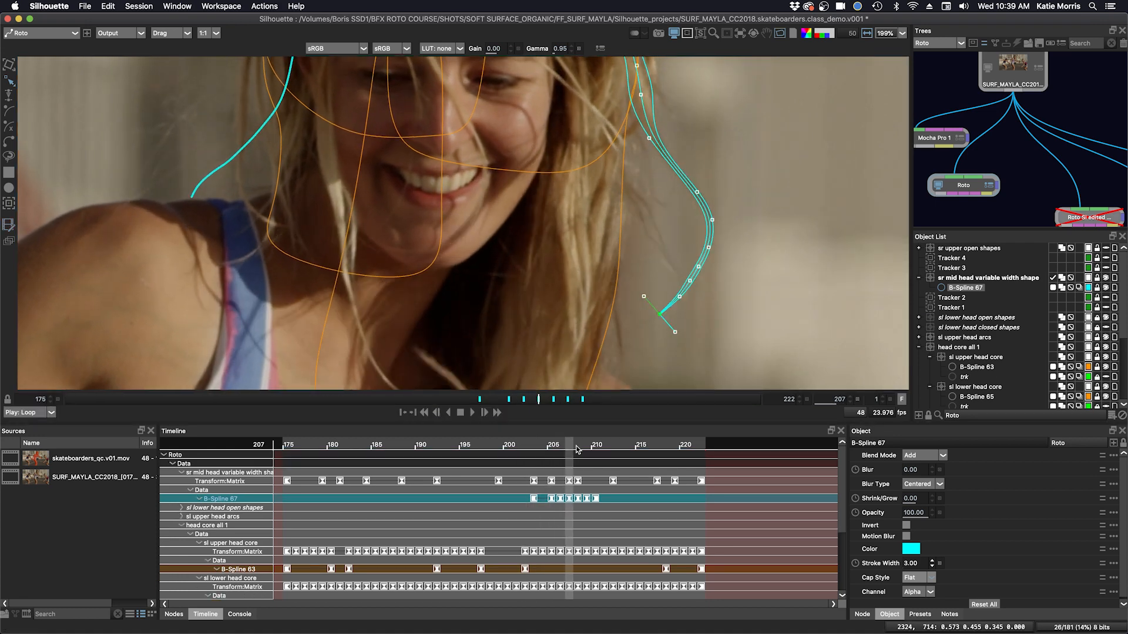
- Step through frames 206–208 checking B-Spline 67 and adjust its points on frame 206
{"action": "left_click", "coordinate": [557, 444]}
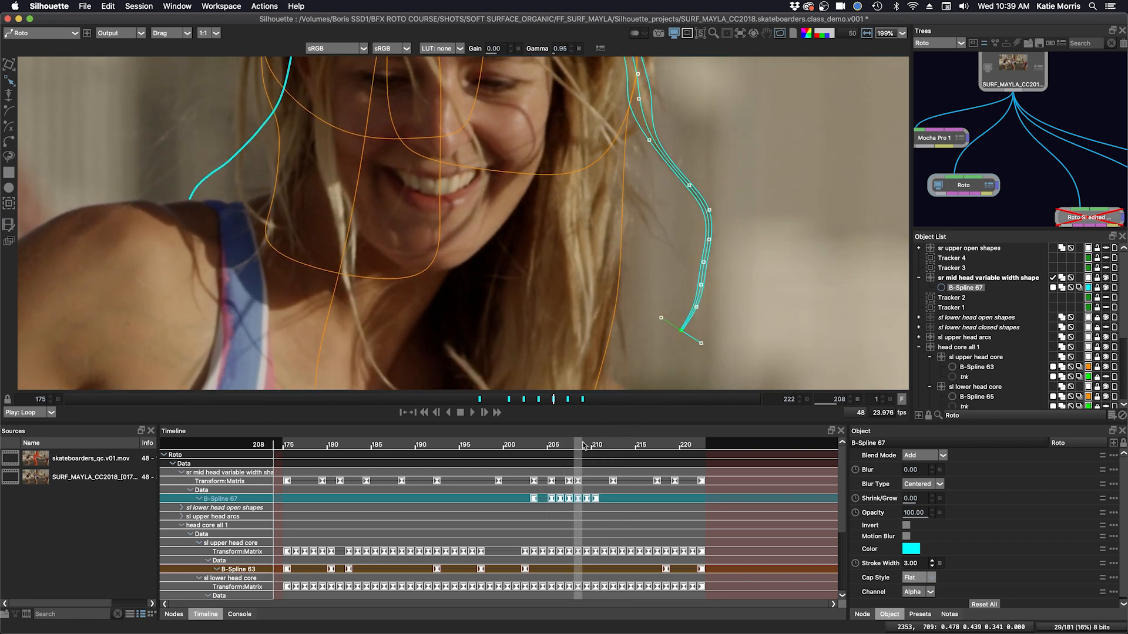
{"action": "left_click", "coordinate": [483, 412]}
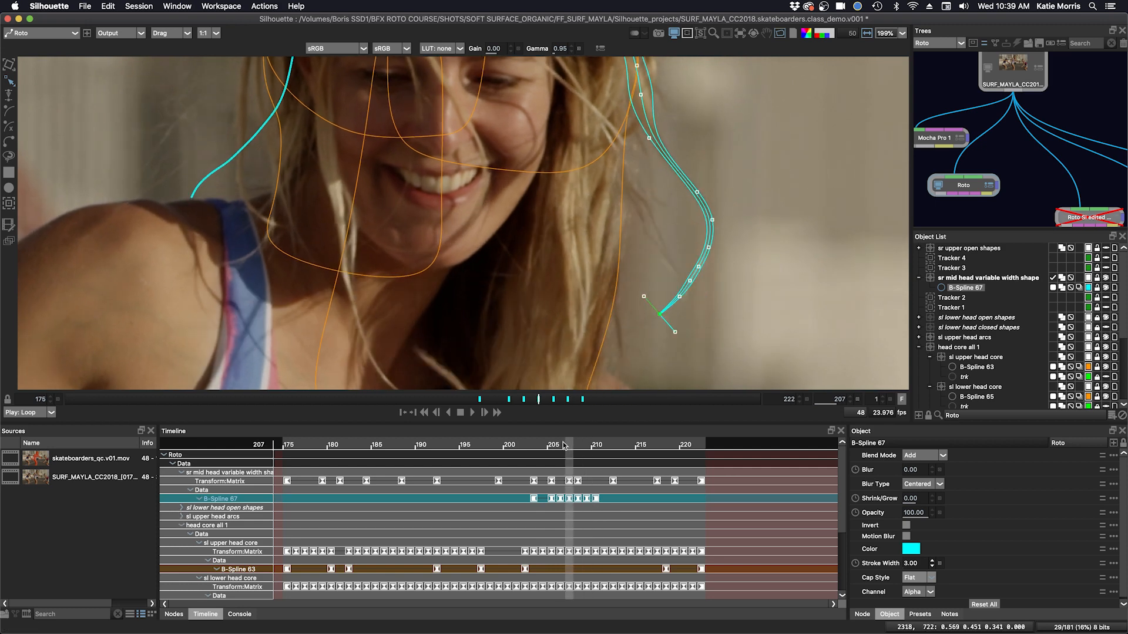
{"action": "left_click", "coordinate": [555, 444]}
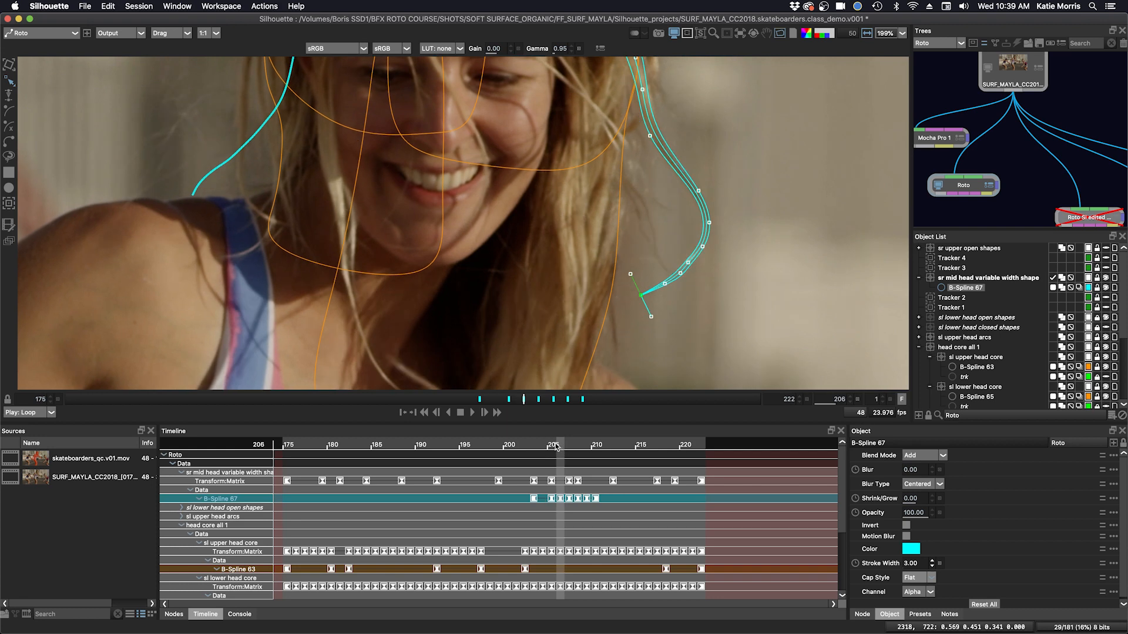
{"action": "left_click", "coordinate": [557, 444]}
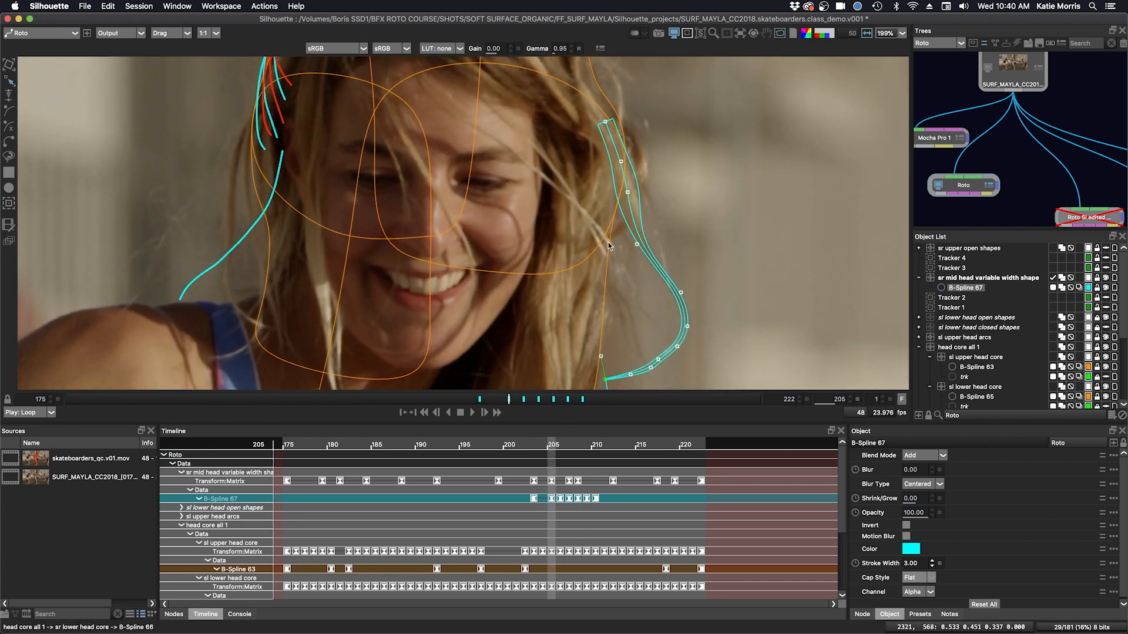
{"action": "mouse_move", "coordinate": [643, 217]}
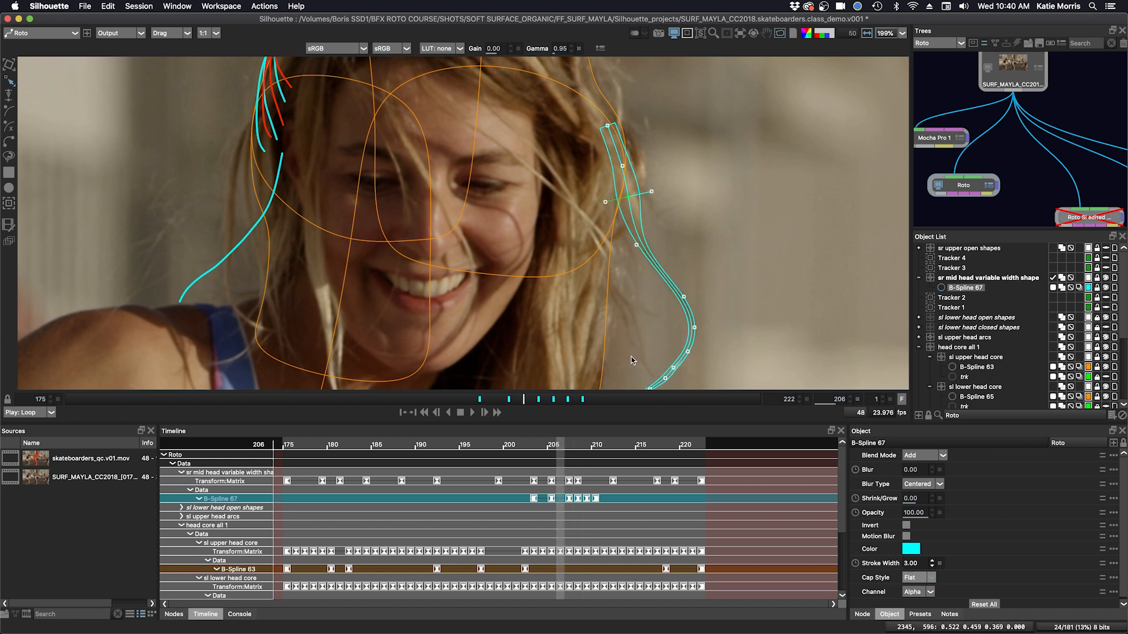
{"action": "left_click", "coordinate": [471, 412]}
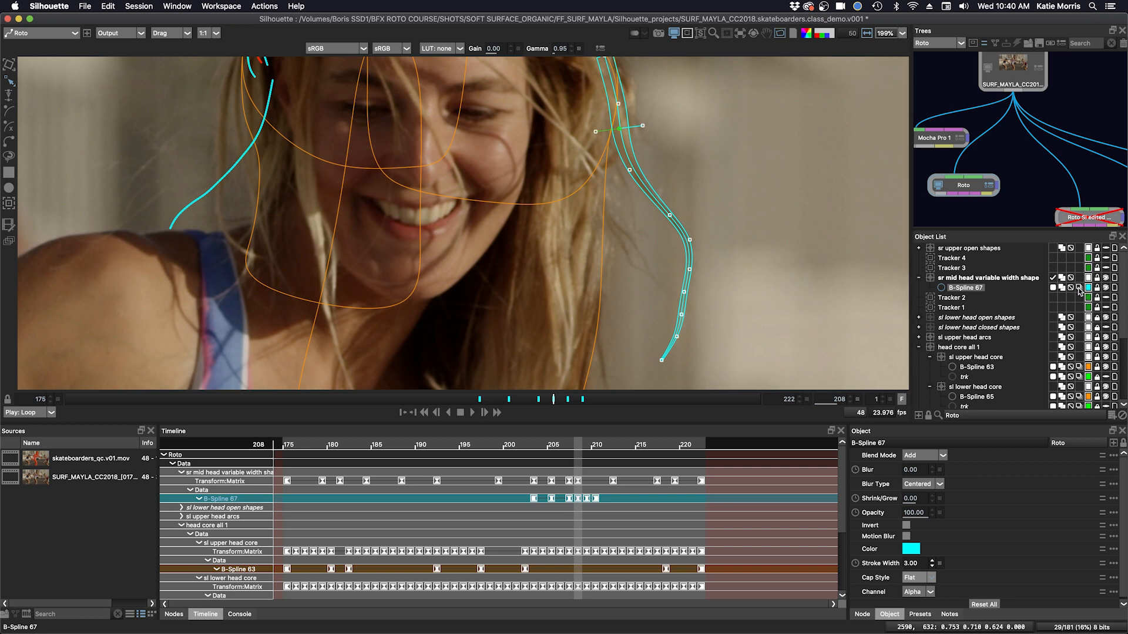
- Enable motion blur on B-Spline 67 and set the Roto node's Motion Blur Samples to 32
{"action": "left_click", "coordinate": [906, 536]}
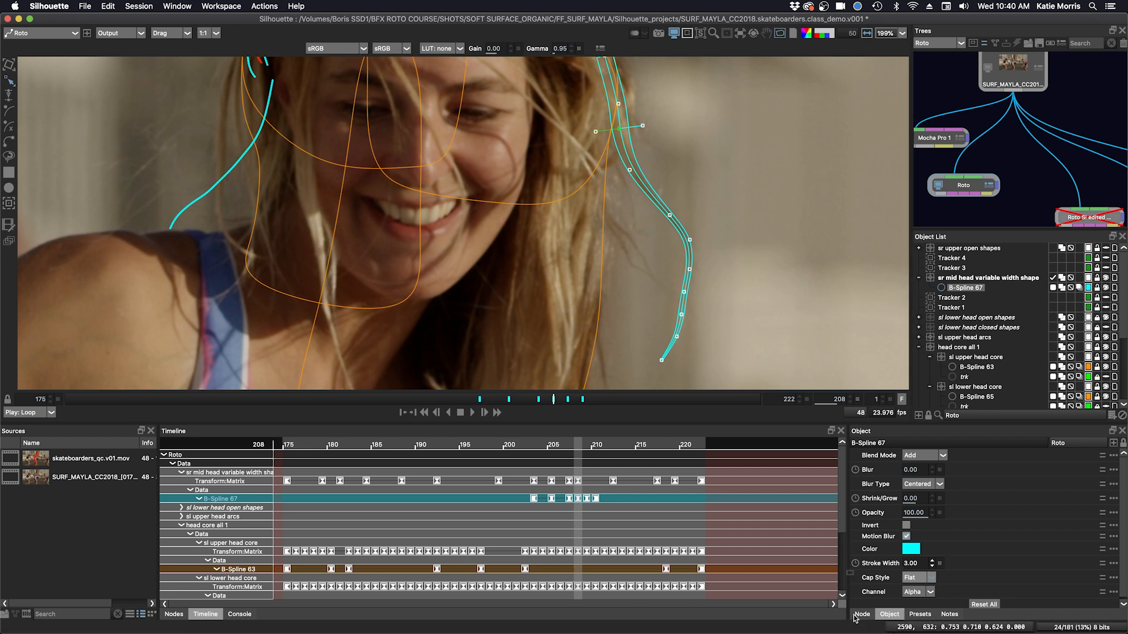
{"action": "left_click", "coordinate": [861, 614]}
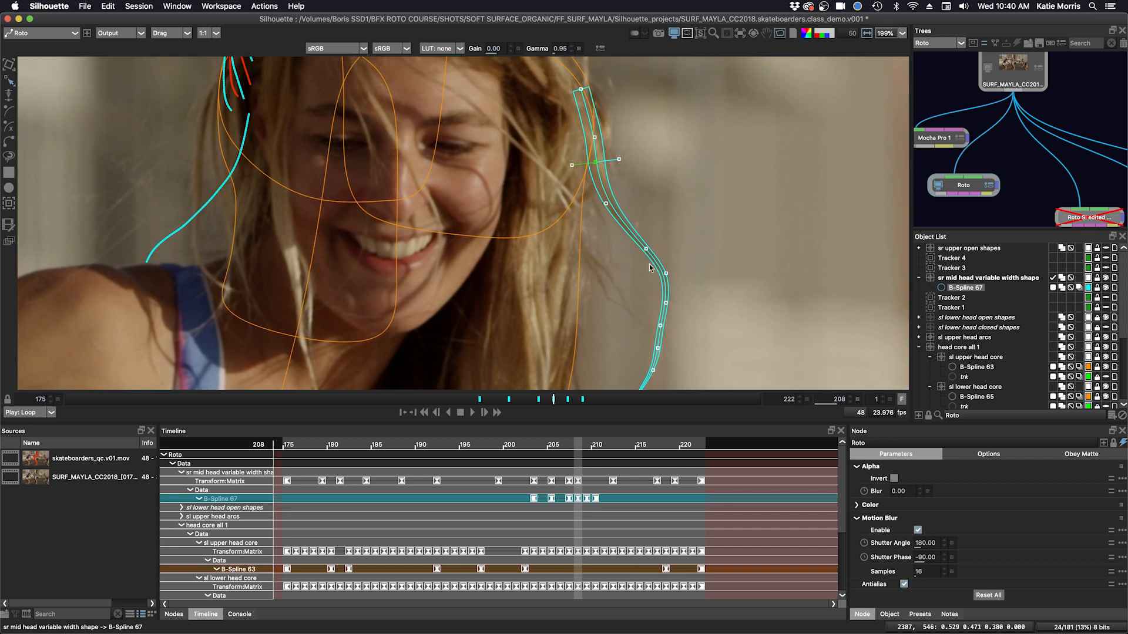
{"action": "mouse_move", "coordinate": [674, 248]}
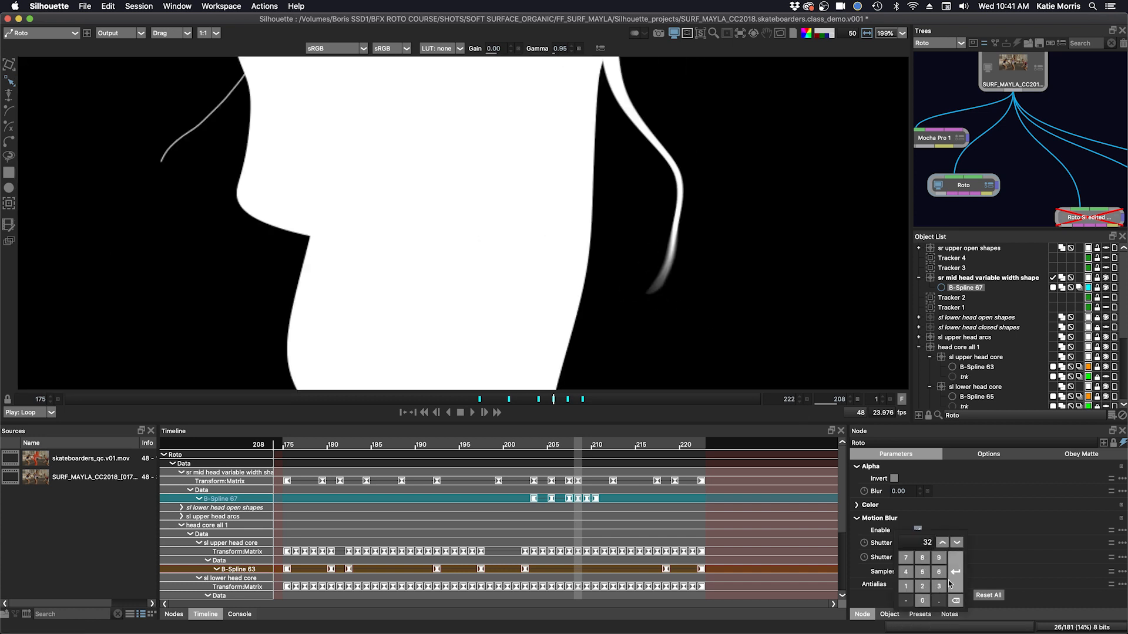
{"action": "left_click", "coordinate": [917, 530]}
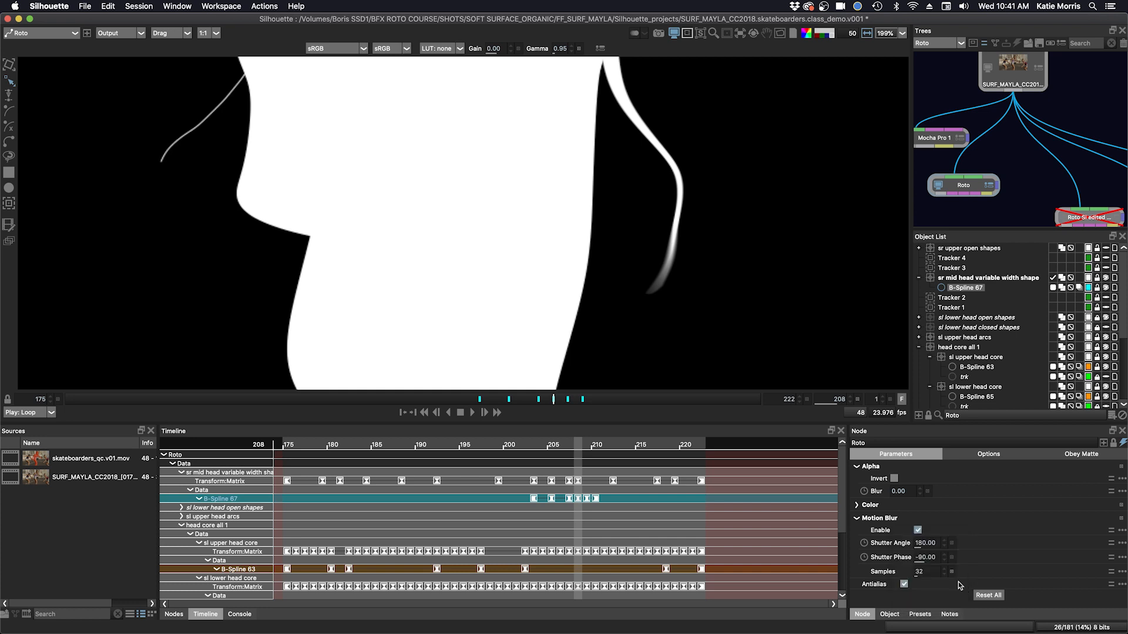
{"action": "mouse_move", "coordinate": [668, 313]}
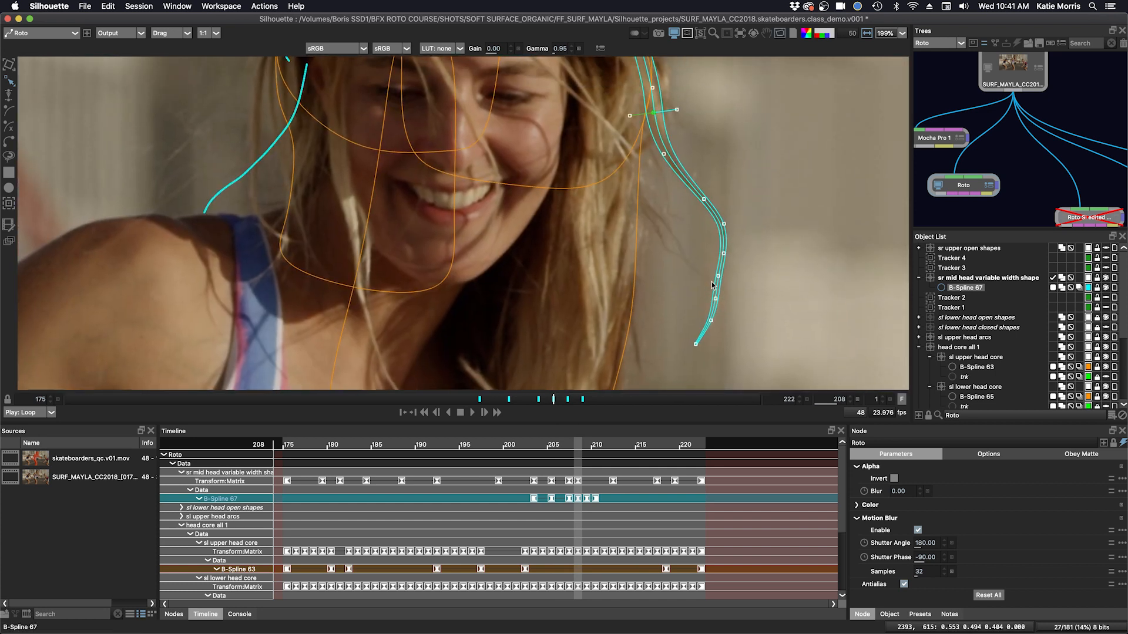
{"action": "mouse_move", "coordinate": [713, 272]}
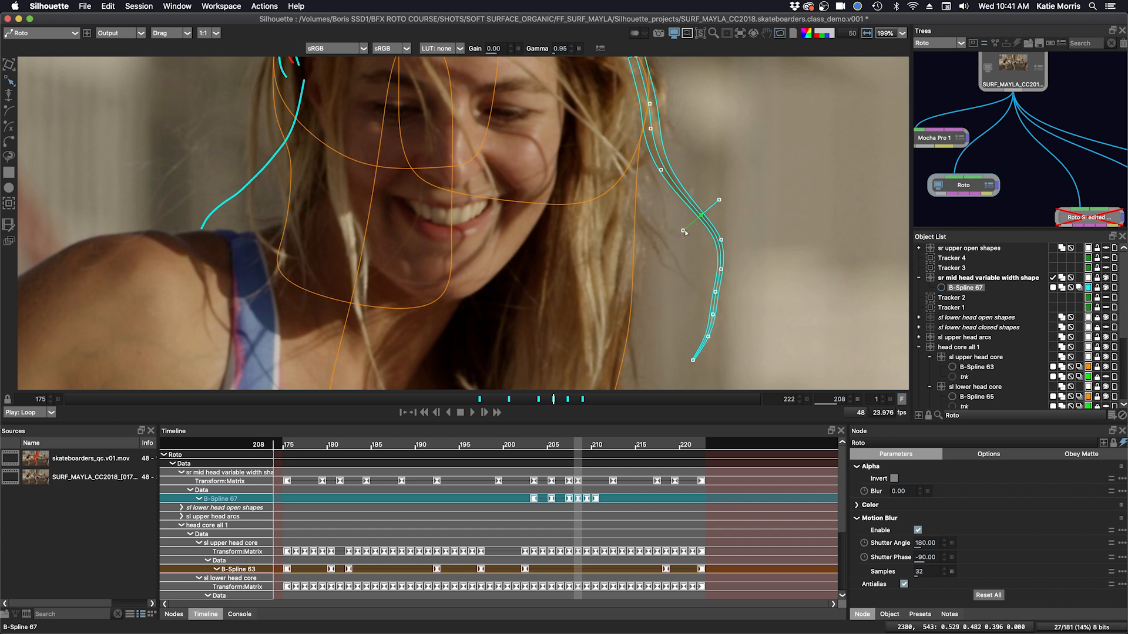
{"action": "mouse_move", "coordinate": [665, 344]}
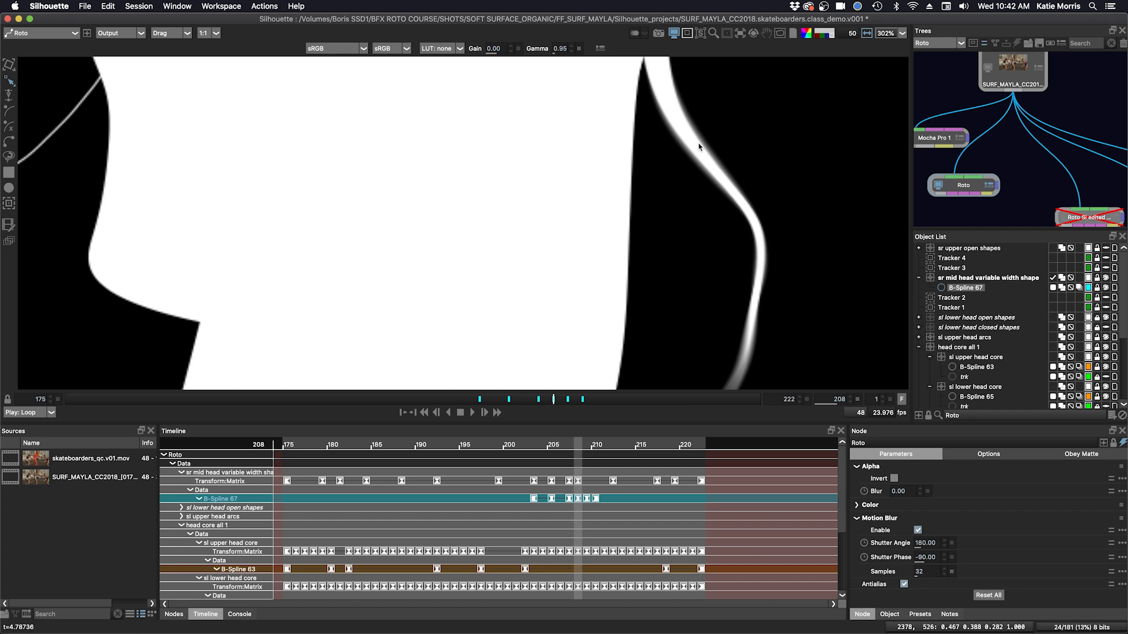
{"action": "mouse_move", "coordinate": [725, 241]}
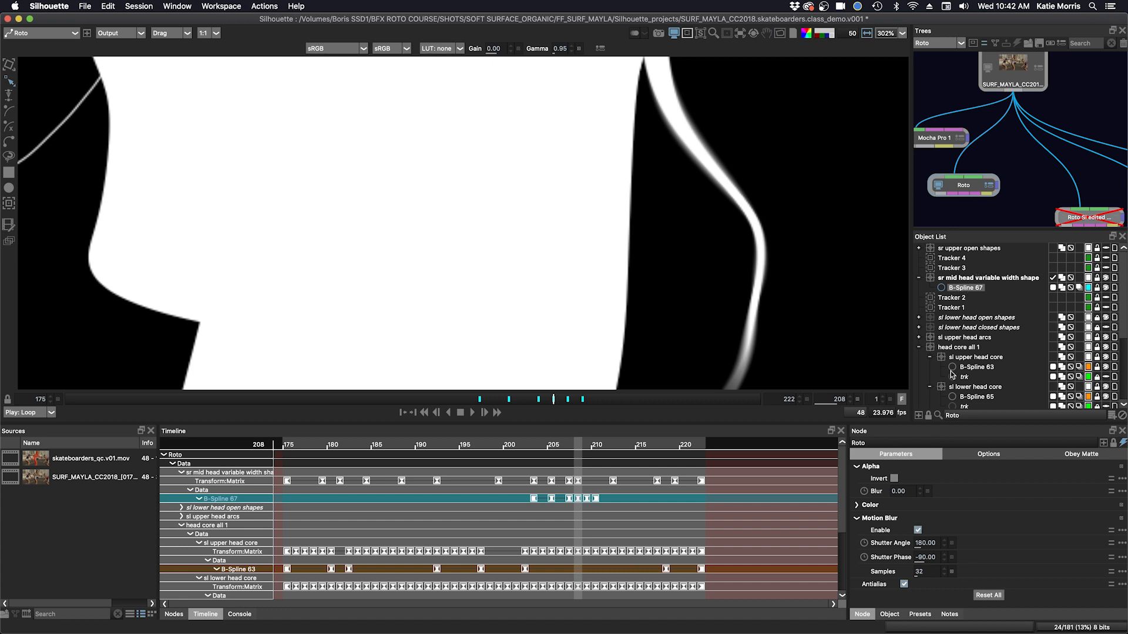
- Give B-Spline 67 a blur of 2 with a centered Blur Type
{"action": "left_click", "coordinate": [889, 613]}
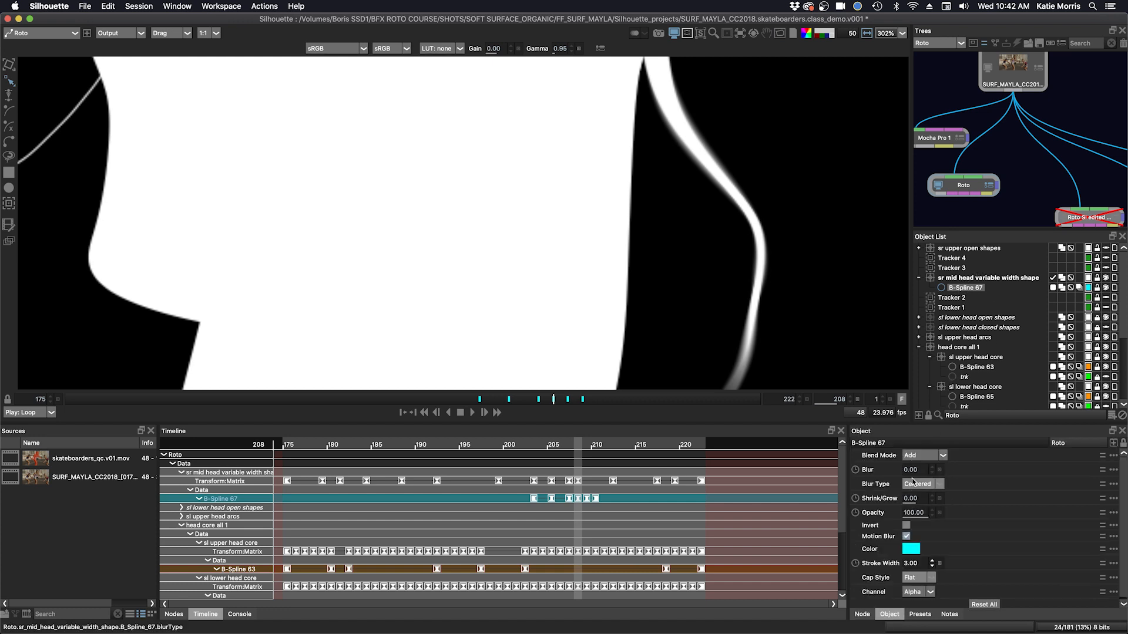
{"action": "left_click", "coordinate": [924, 483]}
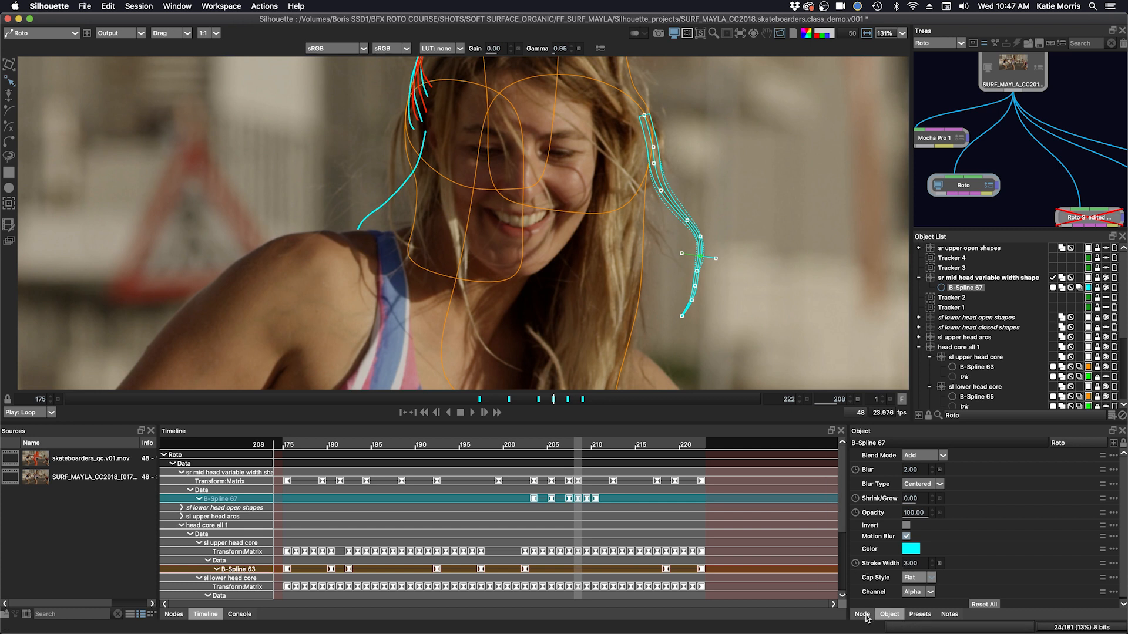
- Uncheck Motion Blur Enable on the Roto node and jump to frame 210
{"action": "left_click", "coordinate": [861, 614]}
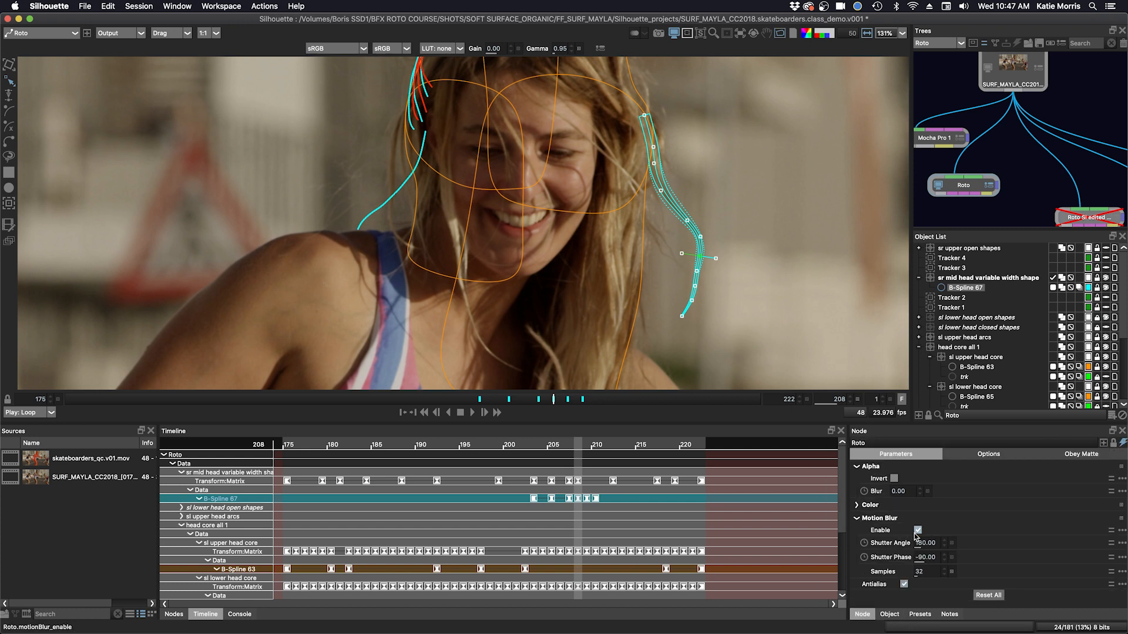
{"action": "left_click", "coordinate": [918, 530]}
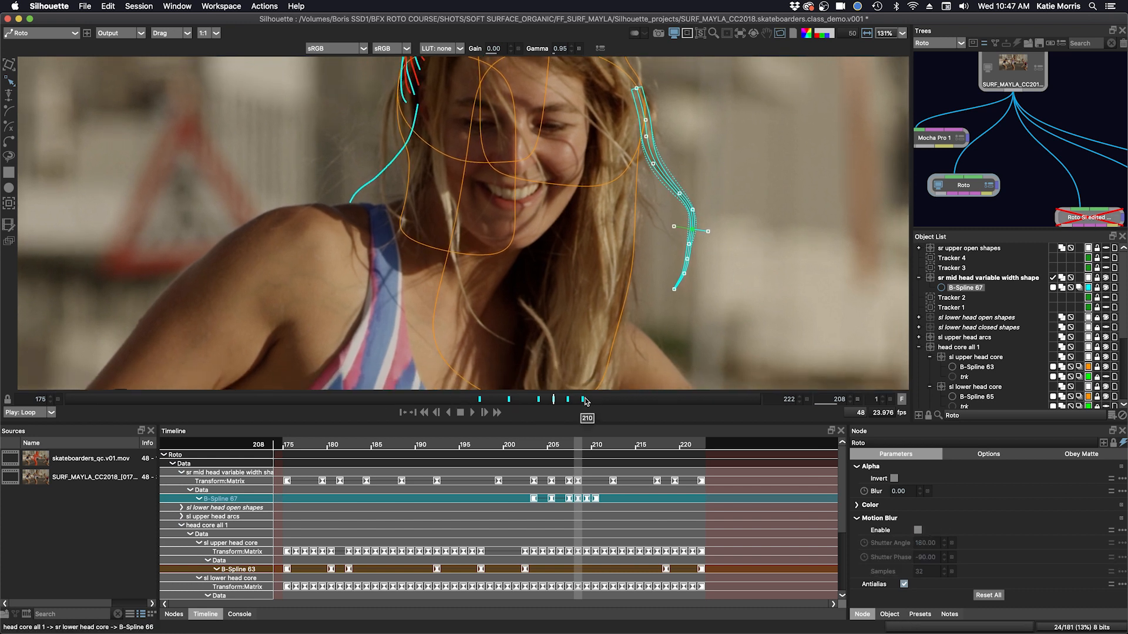
{"action": "left_click", "coordinate": [568, 399]}
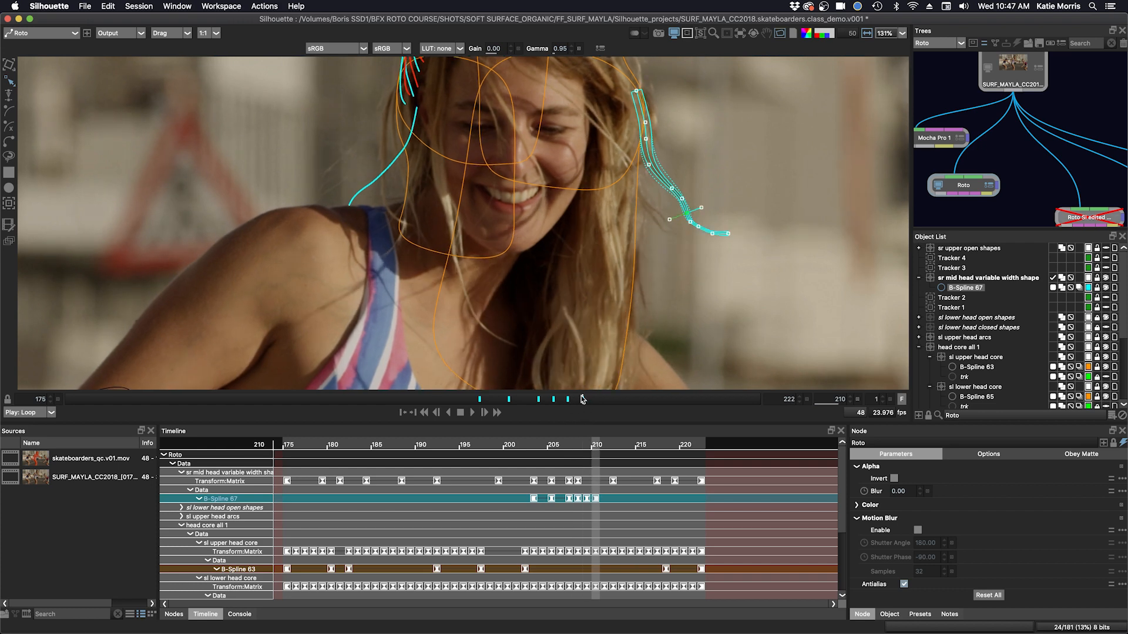